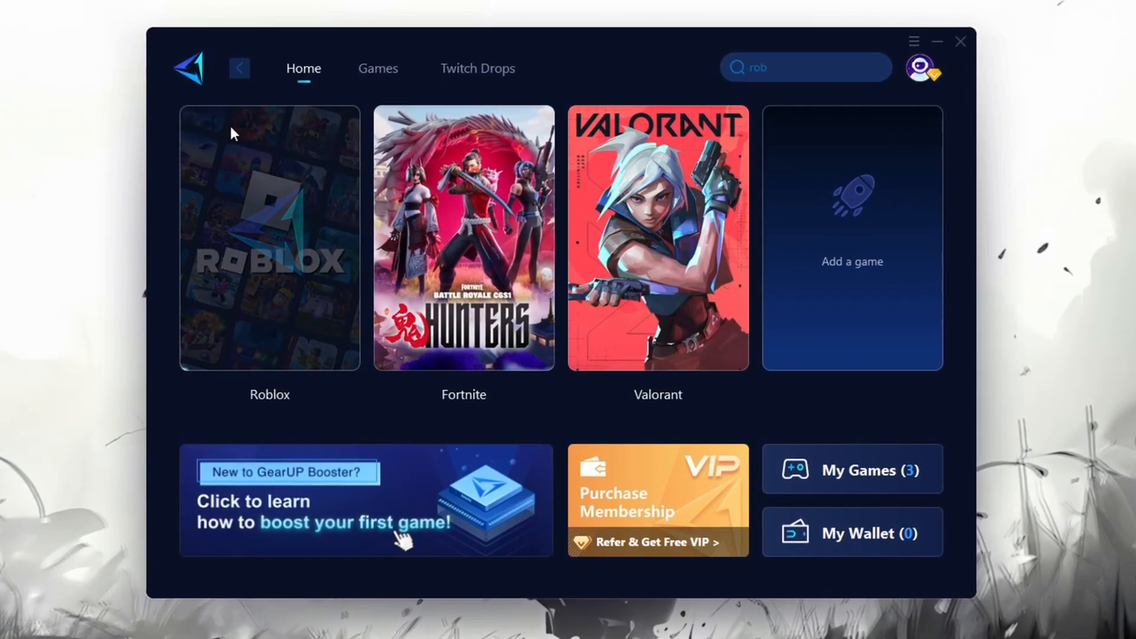
Search the Start menu for 'game mode settings' to reach the Game Mode page
left_click(269, 237)
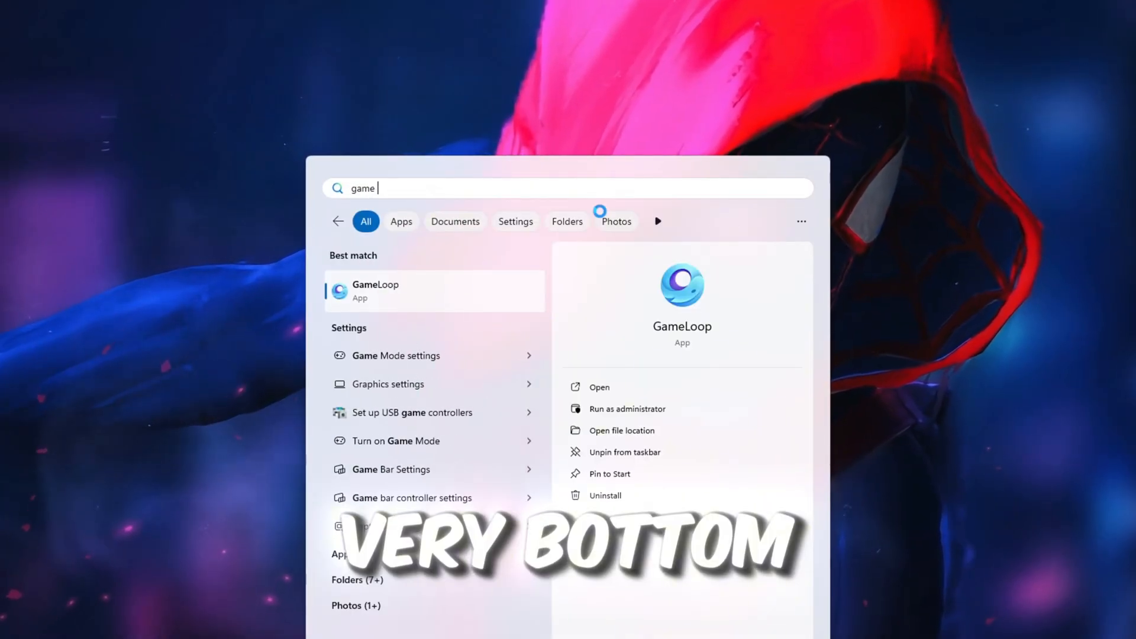
type("mode settings")
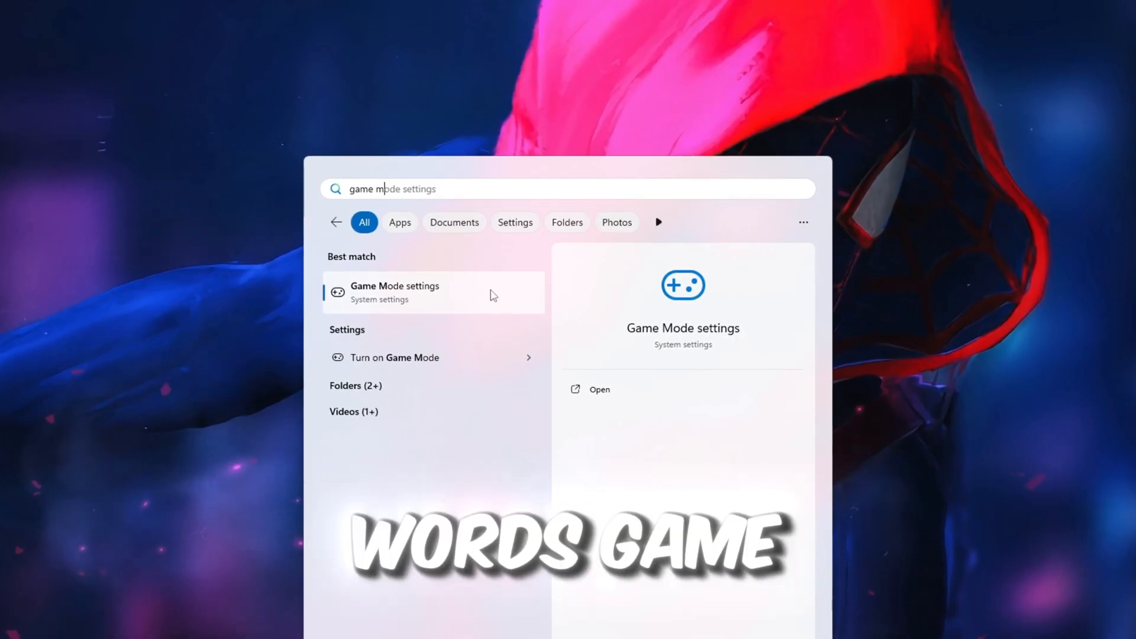
mouse_move(419, 334)
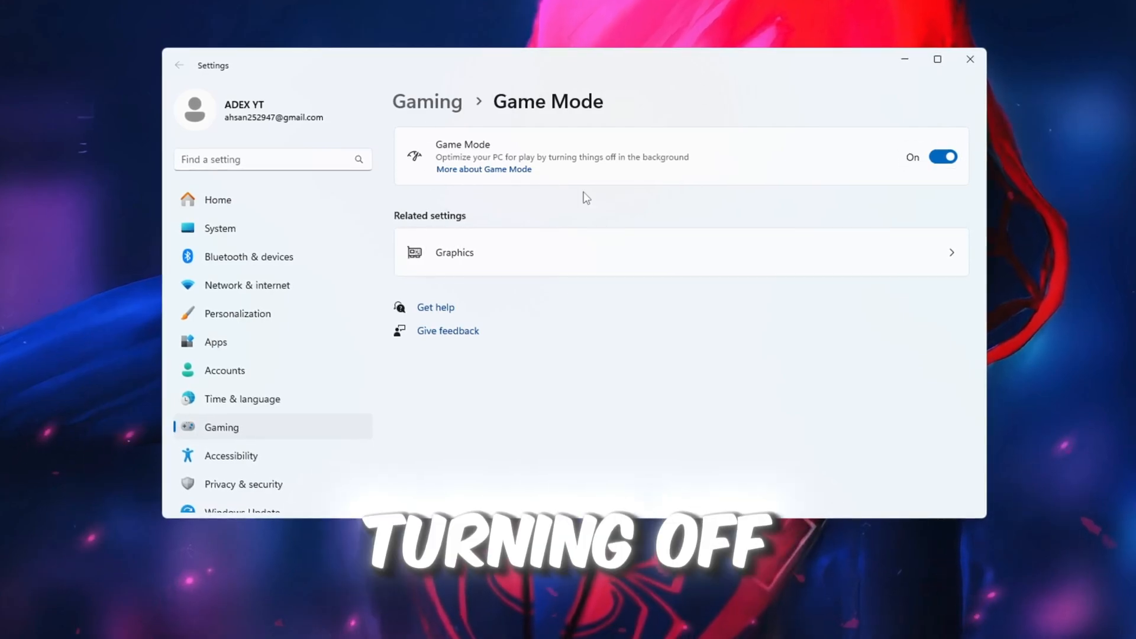
mouse_move(631, 174)
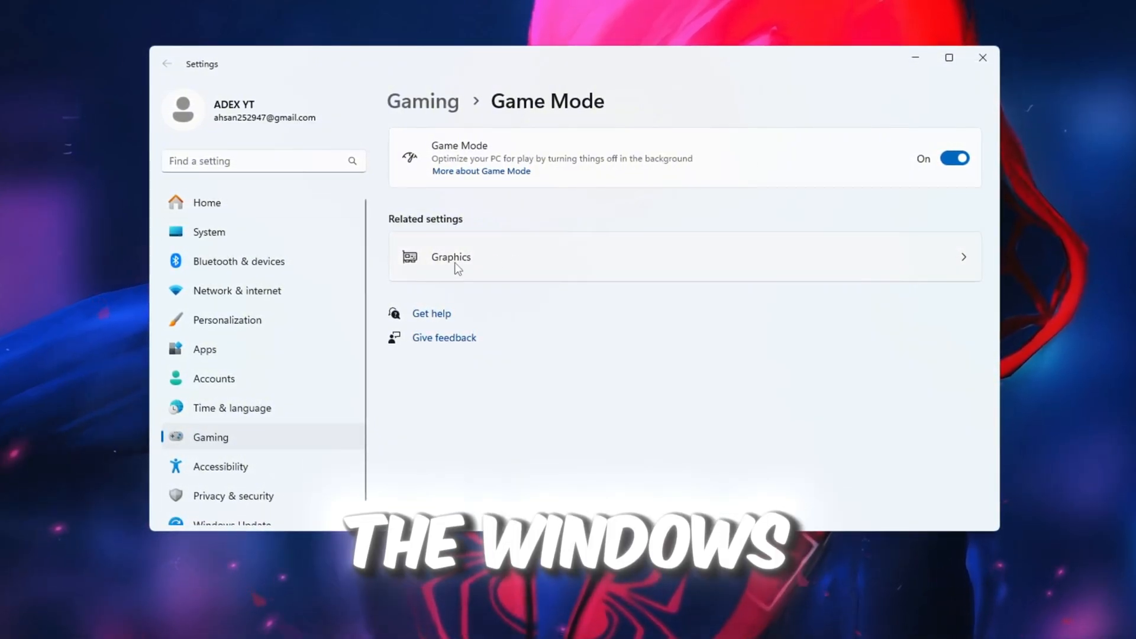
mouse_move(580, 235)
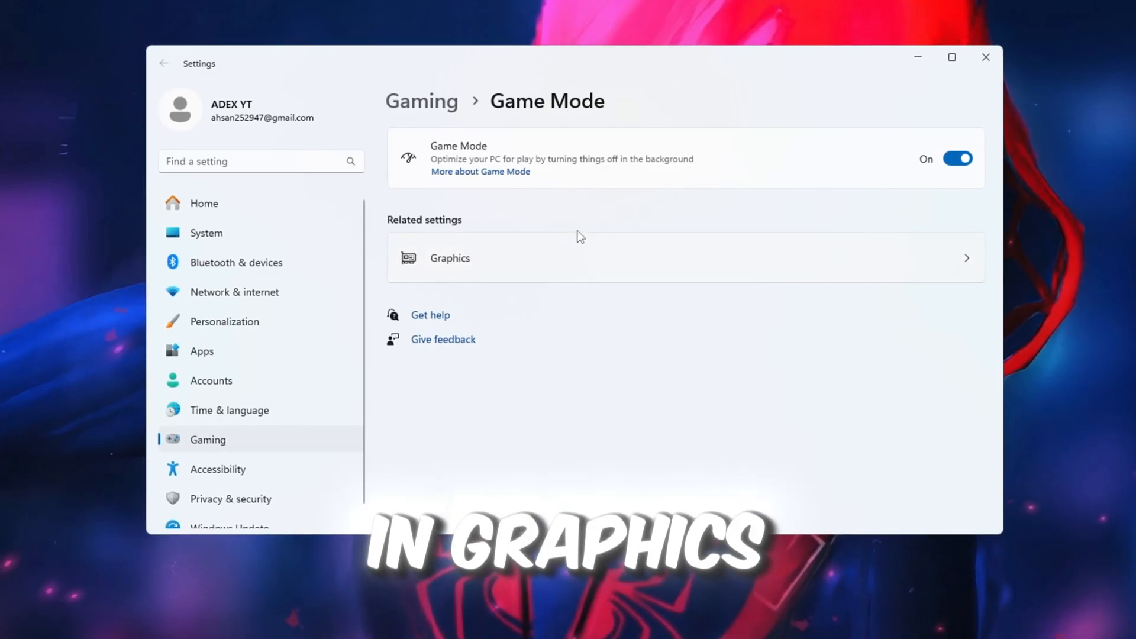
Set RobloxPlayerLauncher.exe to the High performance graphics preference and save it
left_click(450, 258)
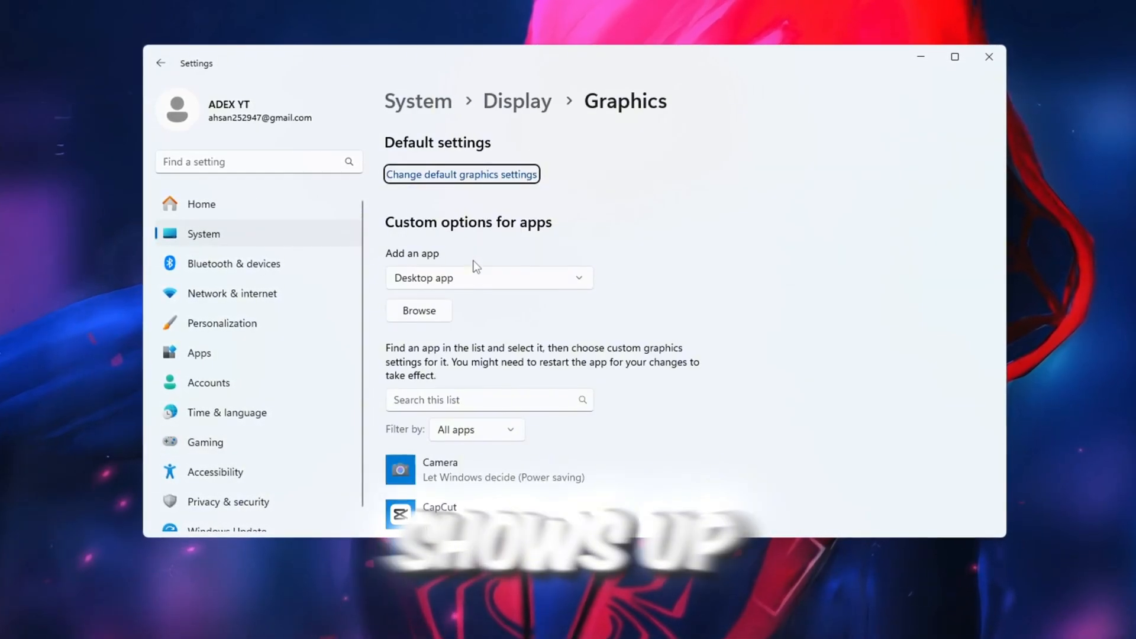
scroll("down", 3)
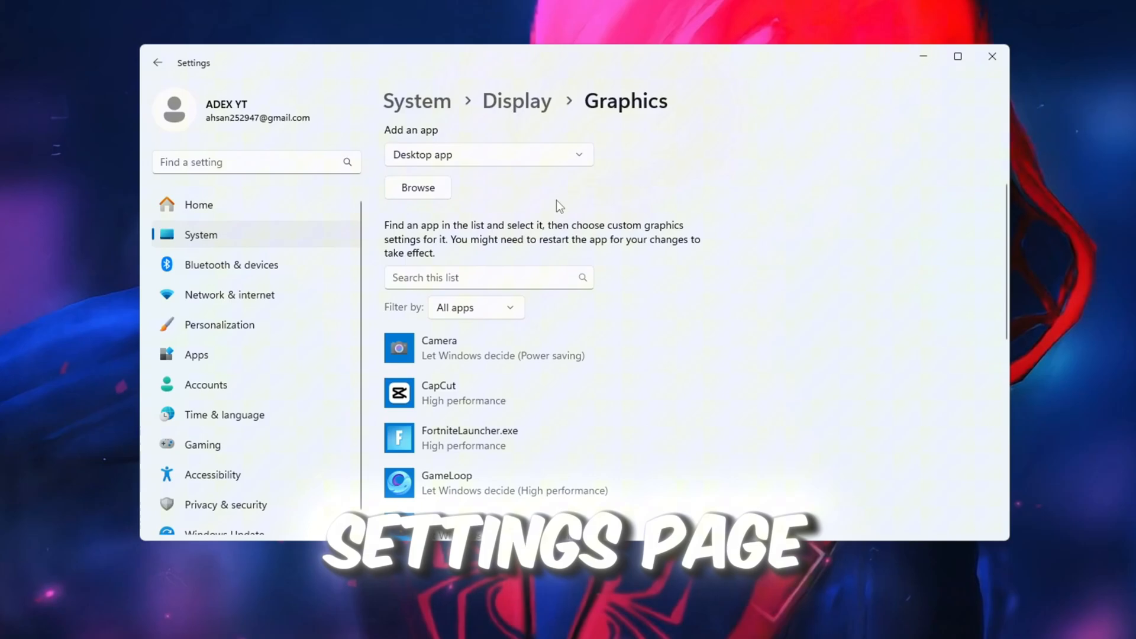
scroll("up", 3)
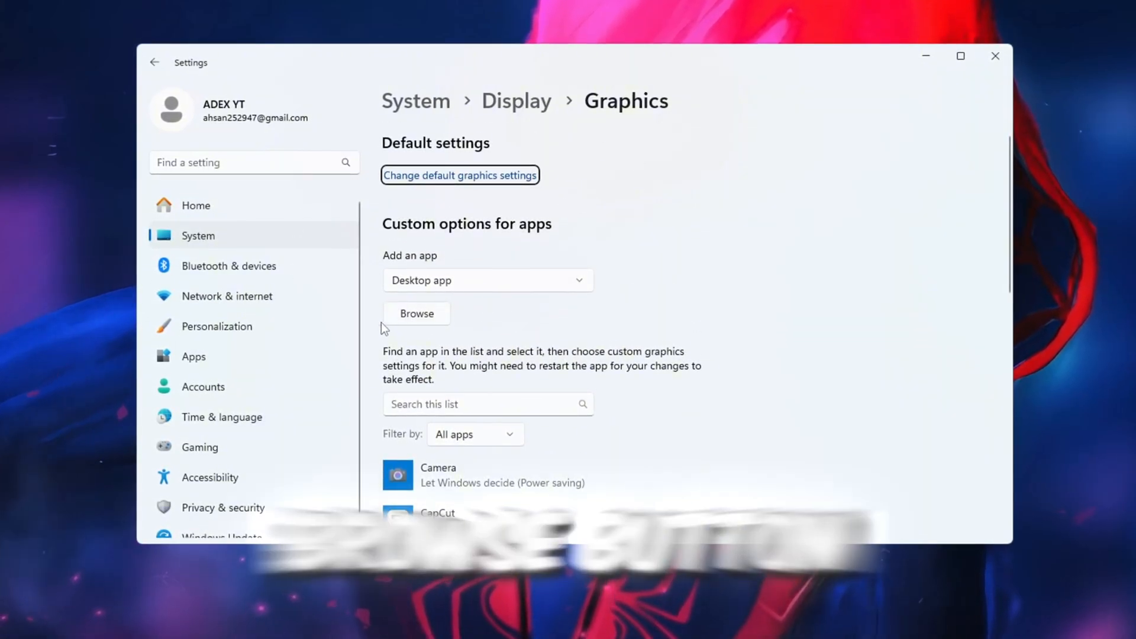
scroll("down", 3)
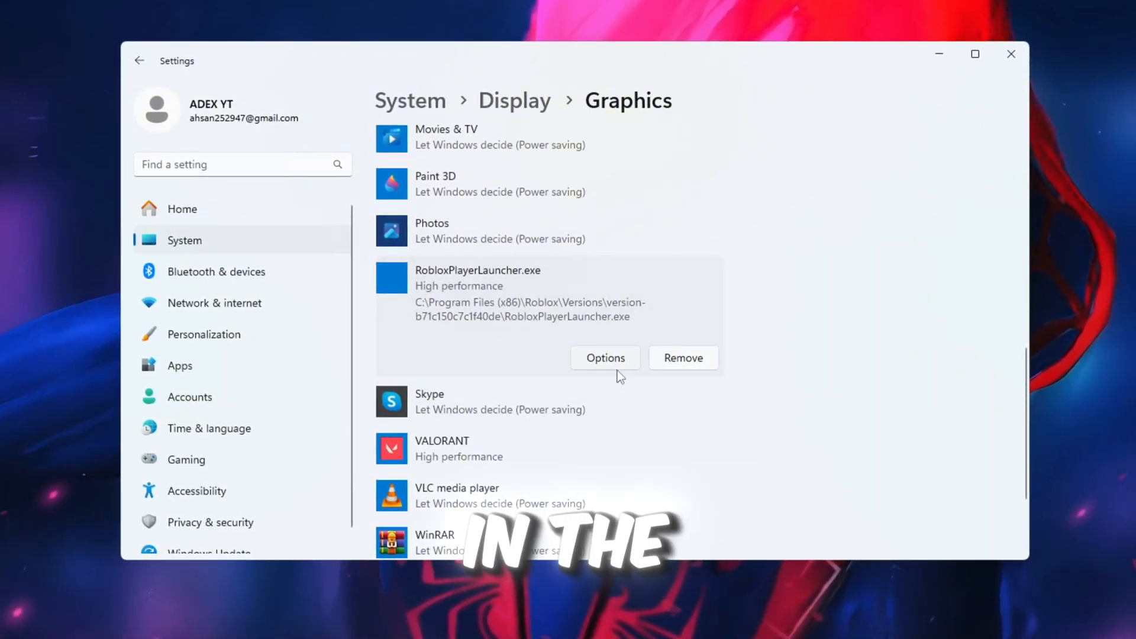
left_click(605, 357)
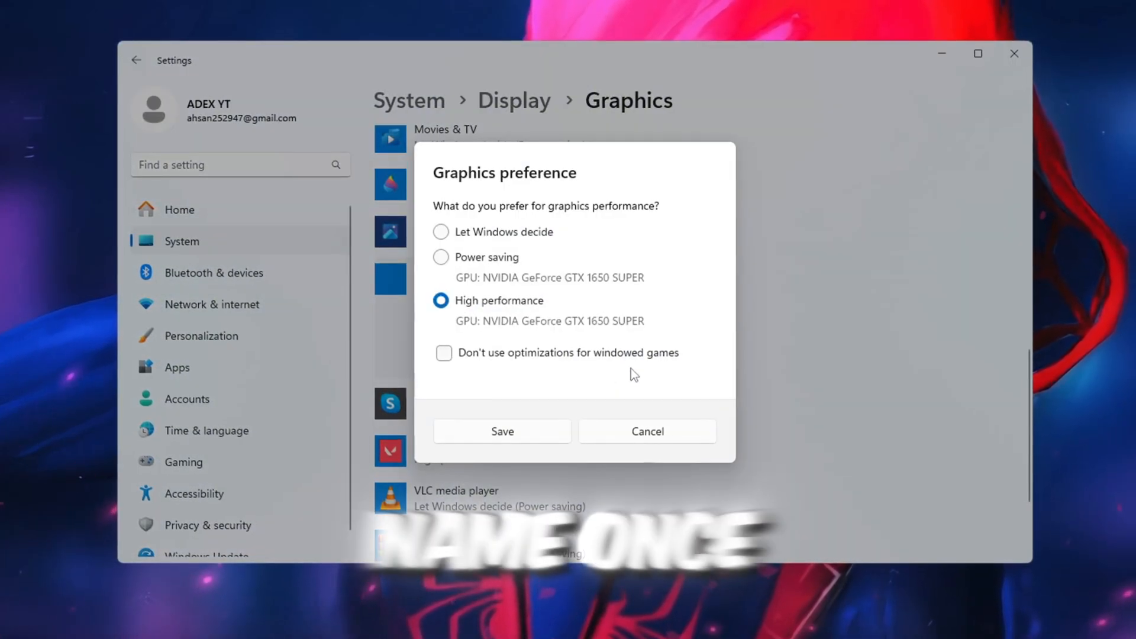
mouse_move(510, 344)
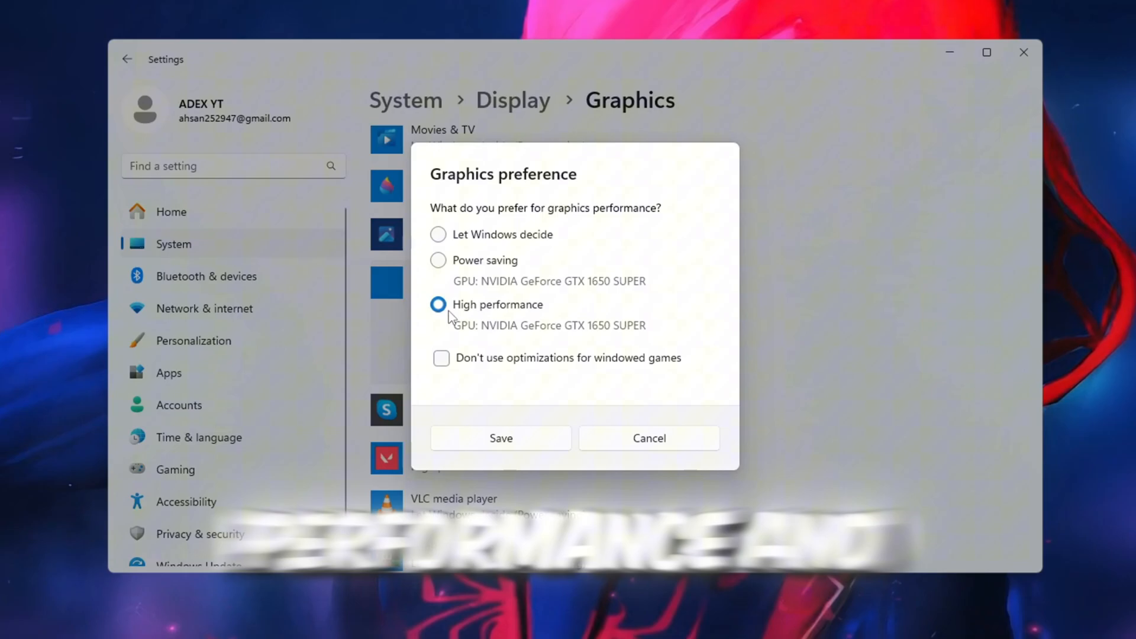
mouse_move(511, 440)
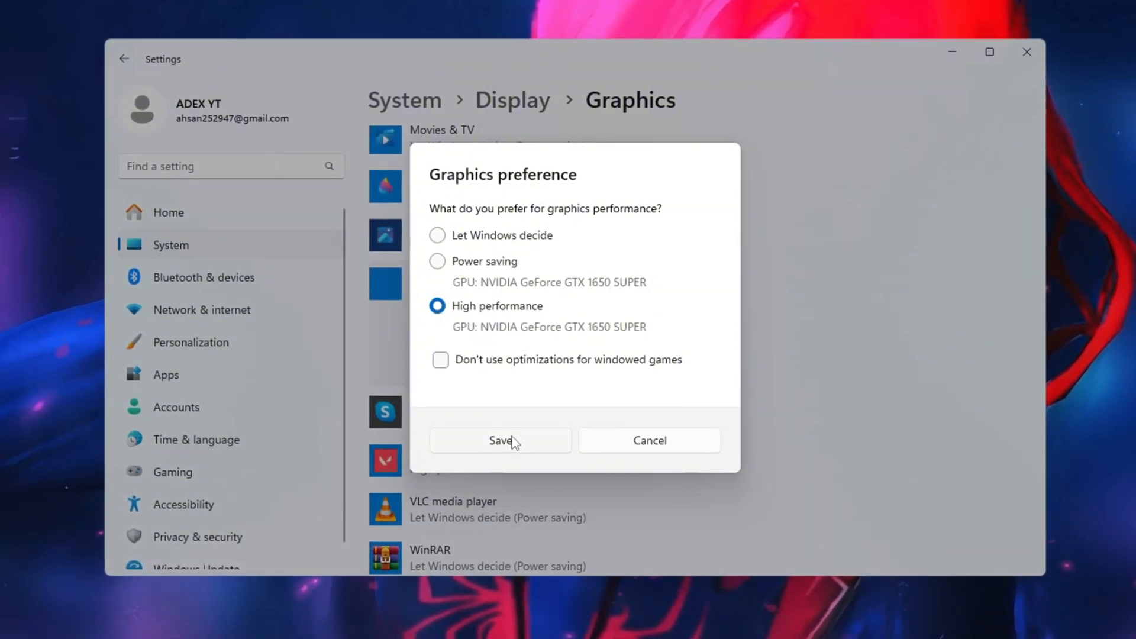
left_click(500, 441)
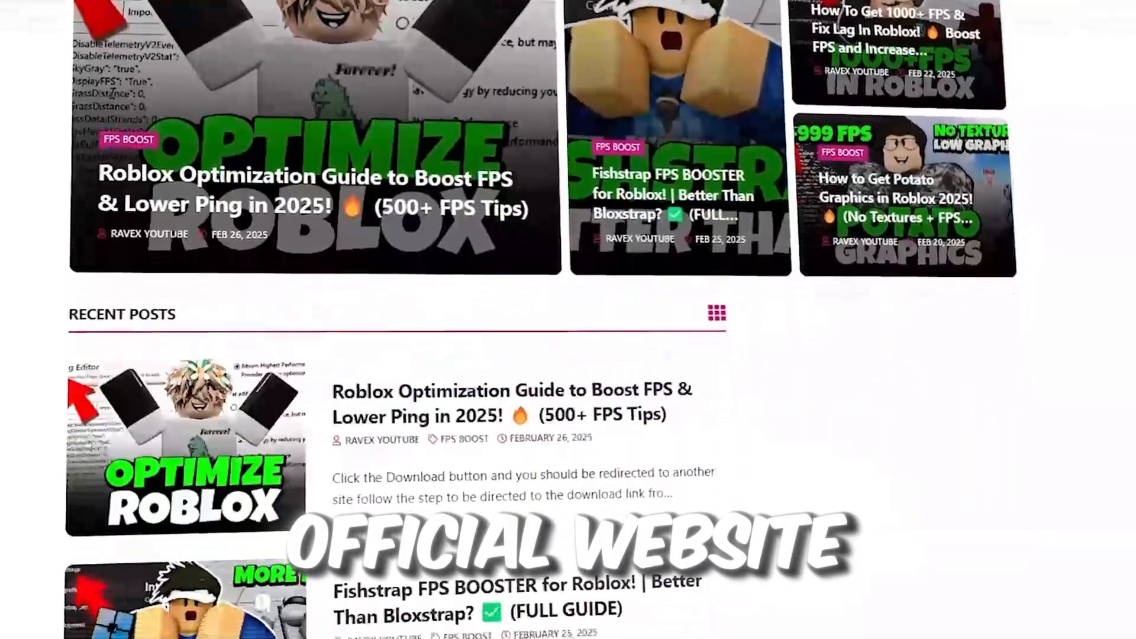
Scroll through the Recent Posts on the Ravex YouTube website
scroll("down", 3)
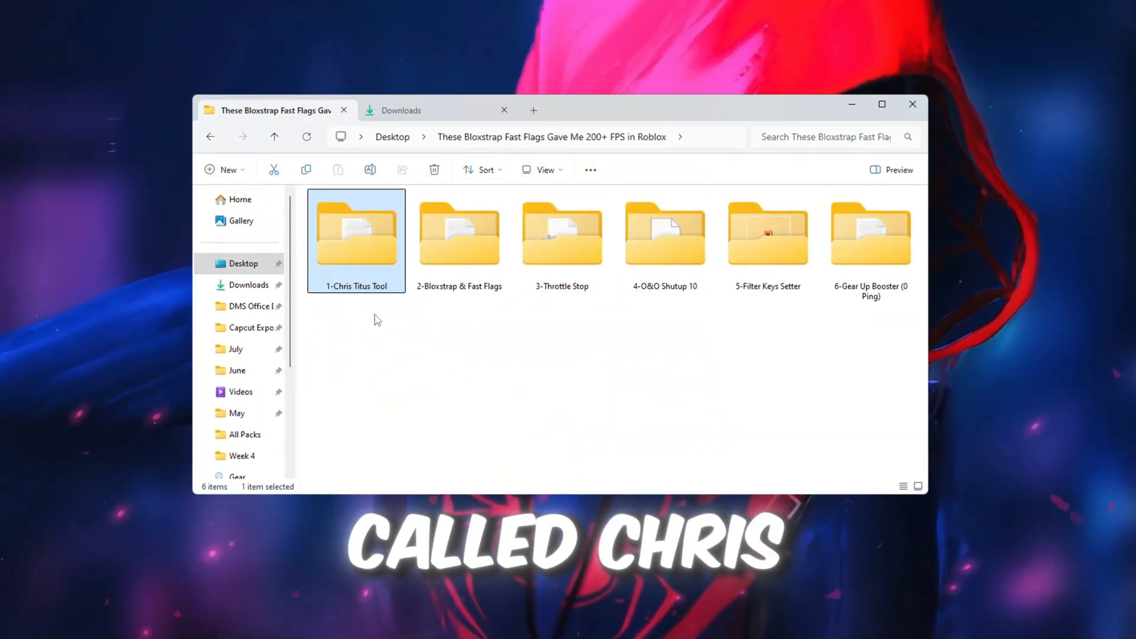
Open the 1-Chris Titus Tool text file and select its christitus.com install command for copying
double_click(355, 232)
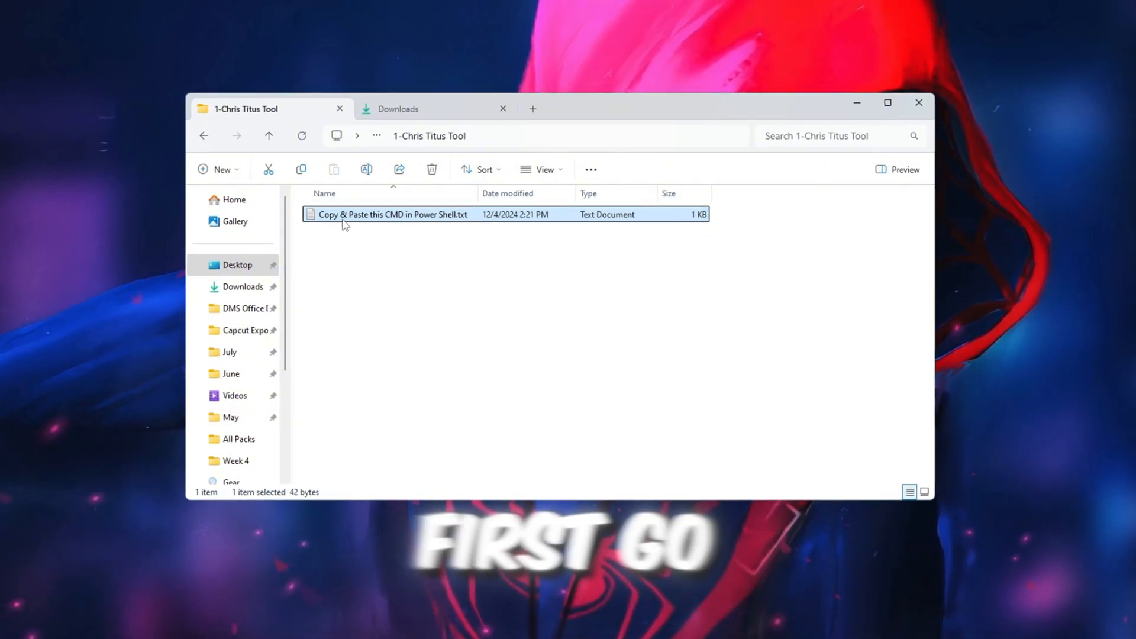
double_click(392, 214)
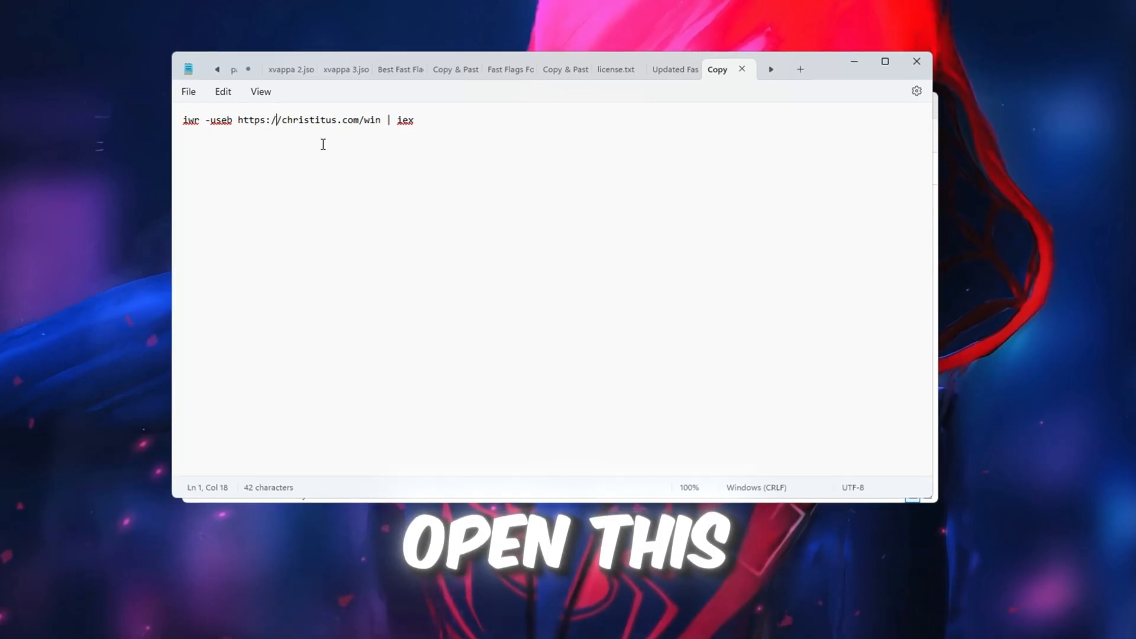
key("ctrl+a")
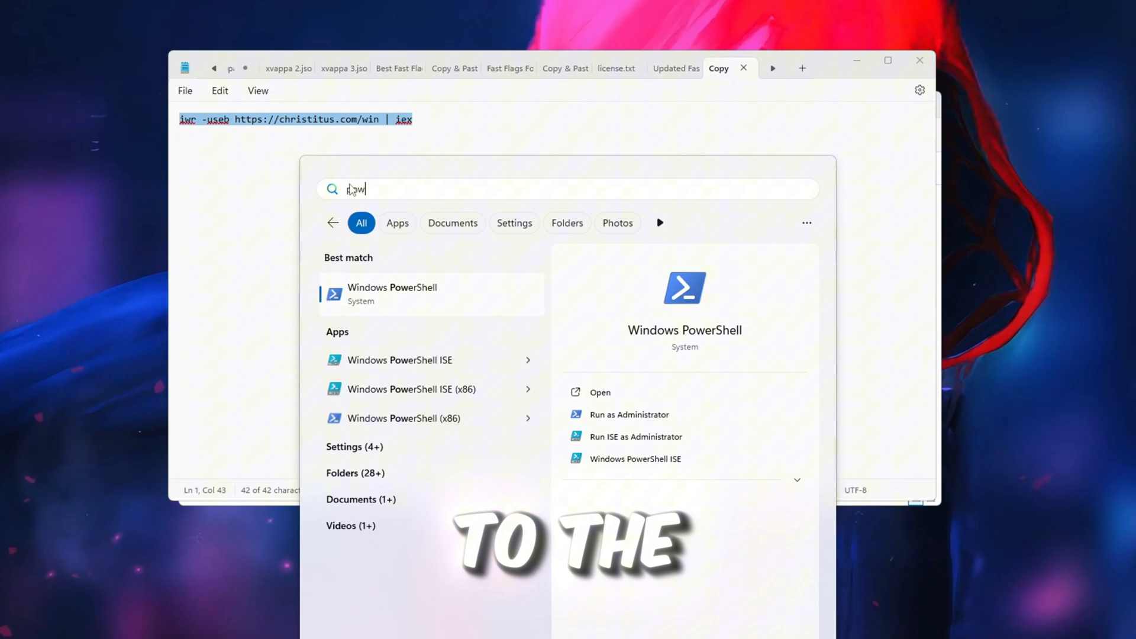
type("pow")
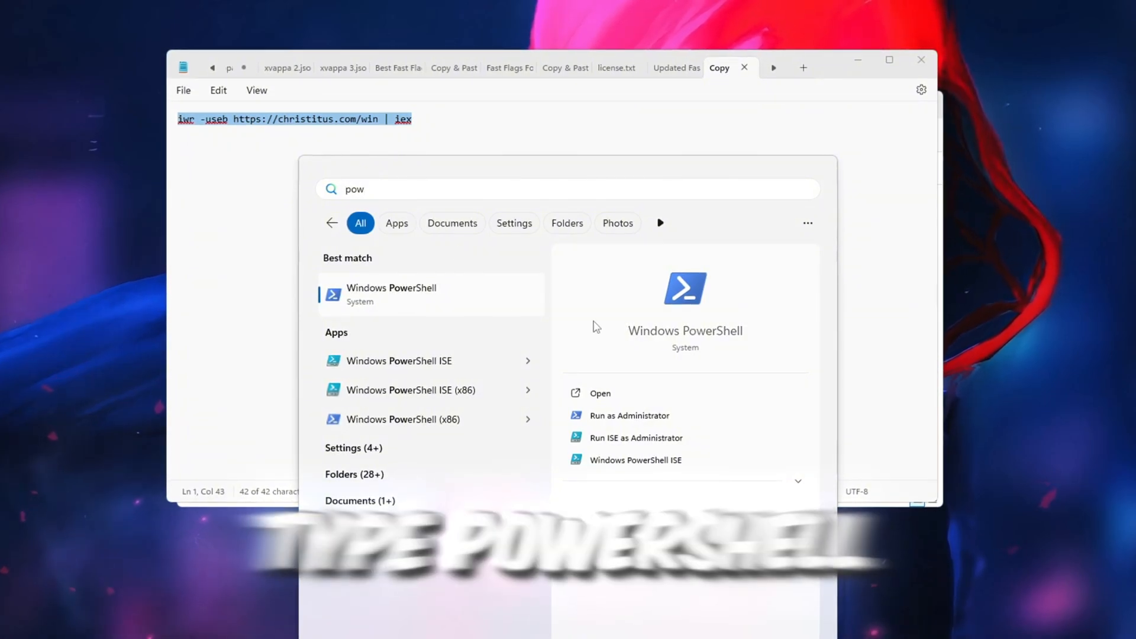
left_click(629, 415)
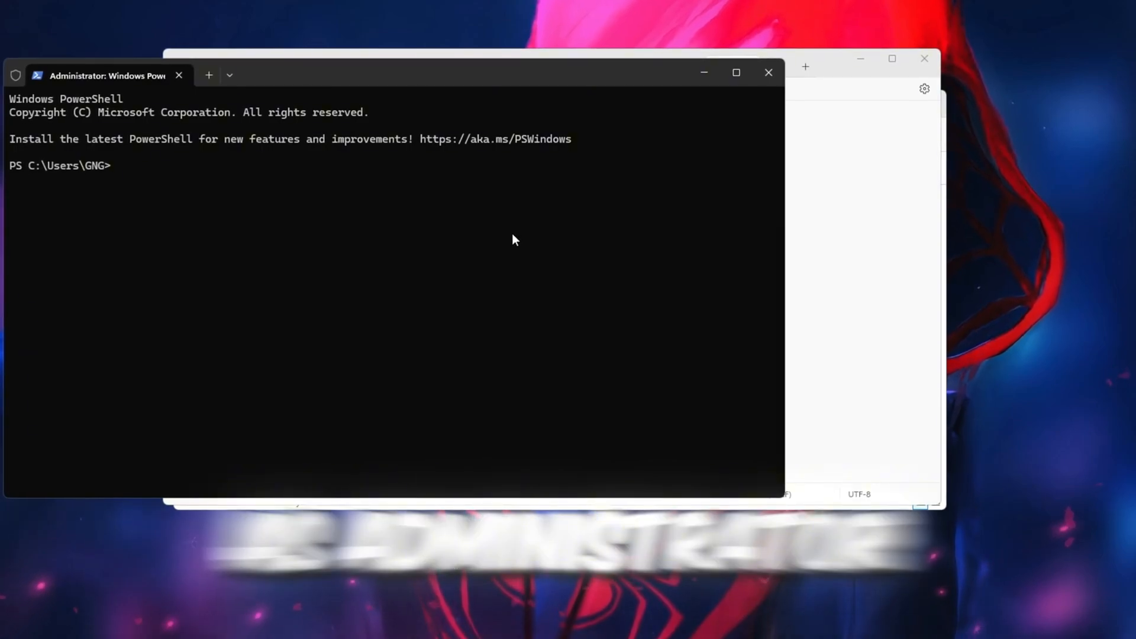
type("iwr -useb https://christitus.com/win | iex")
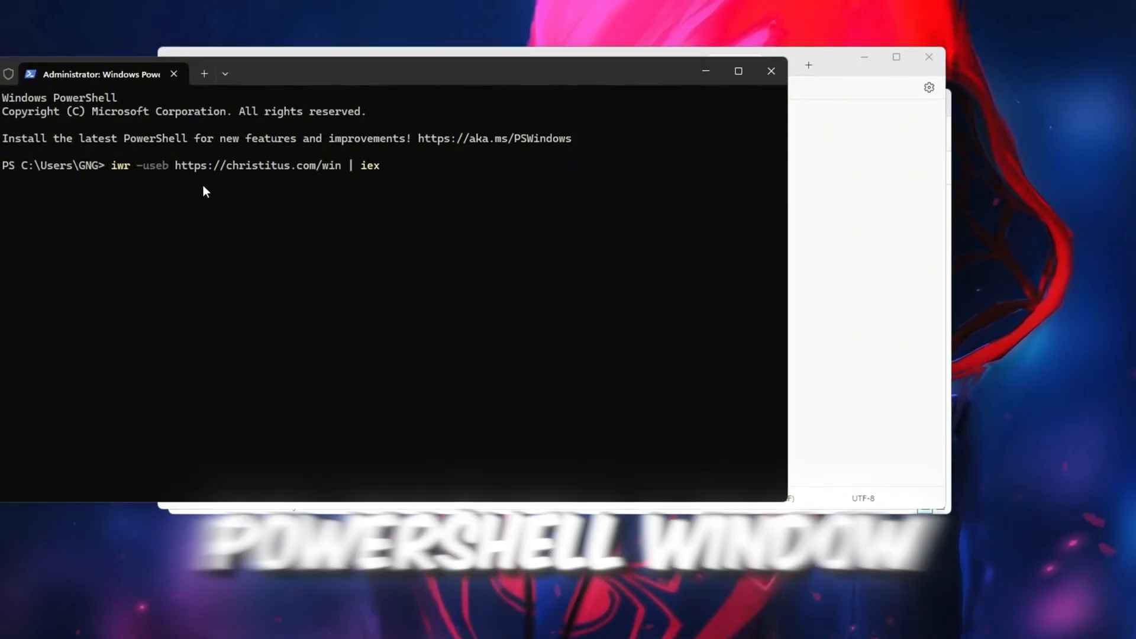
key("Return")
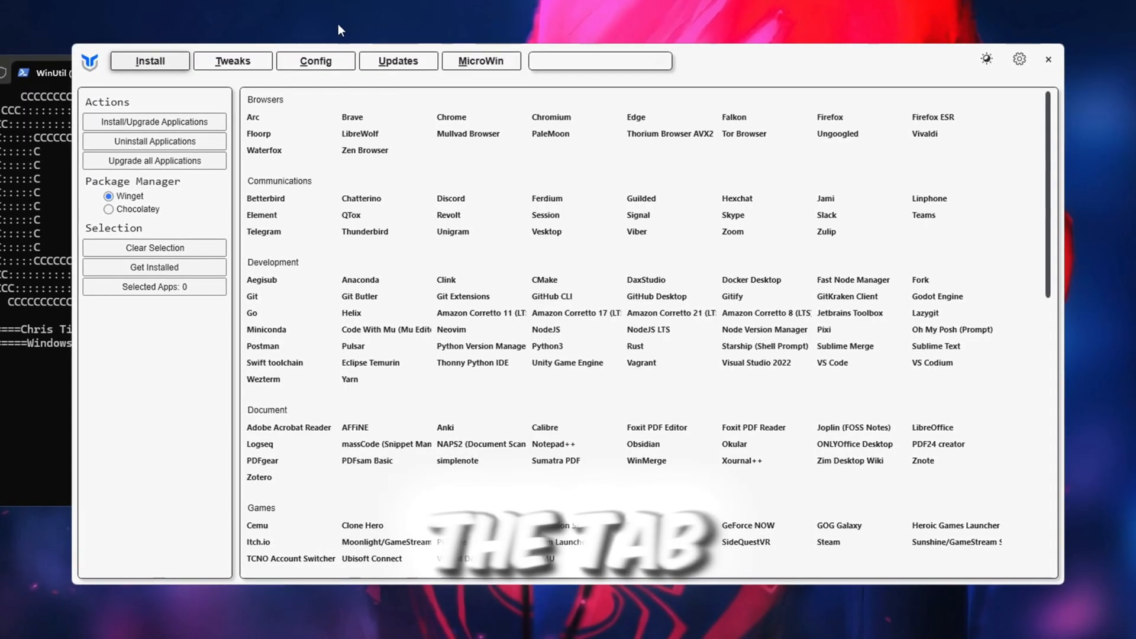
Select the Minimal then Standard essential tweaks and untick Create Restore Point
left_click(232, 60)
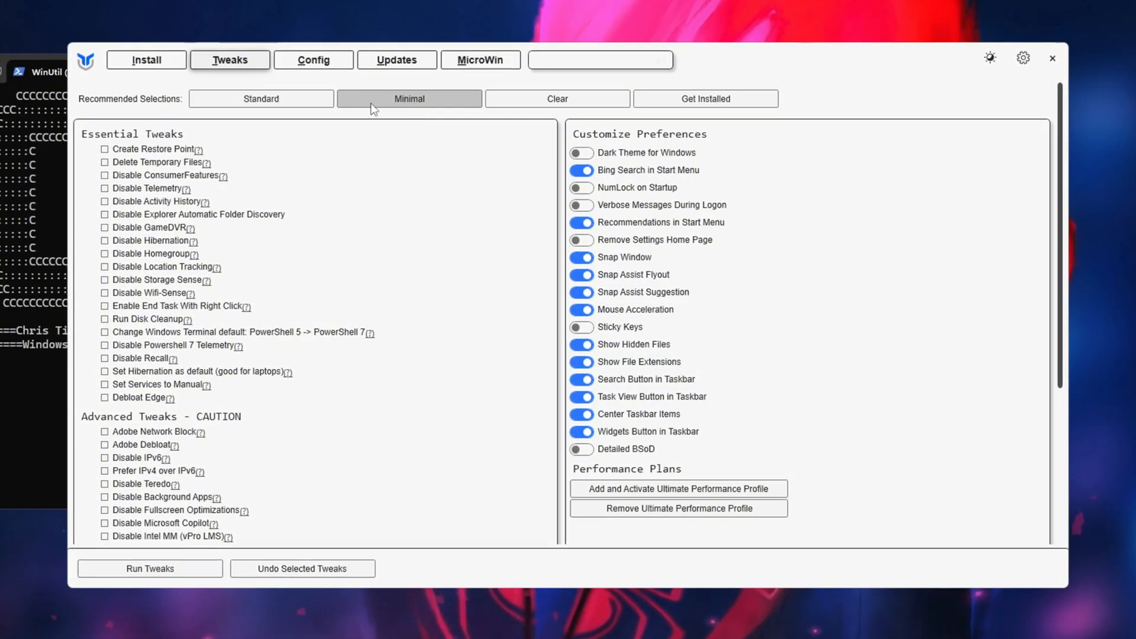
left_click(408, 98)
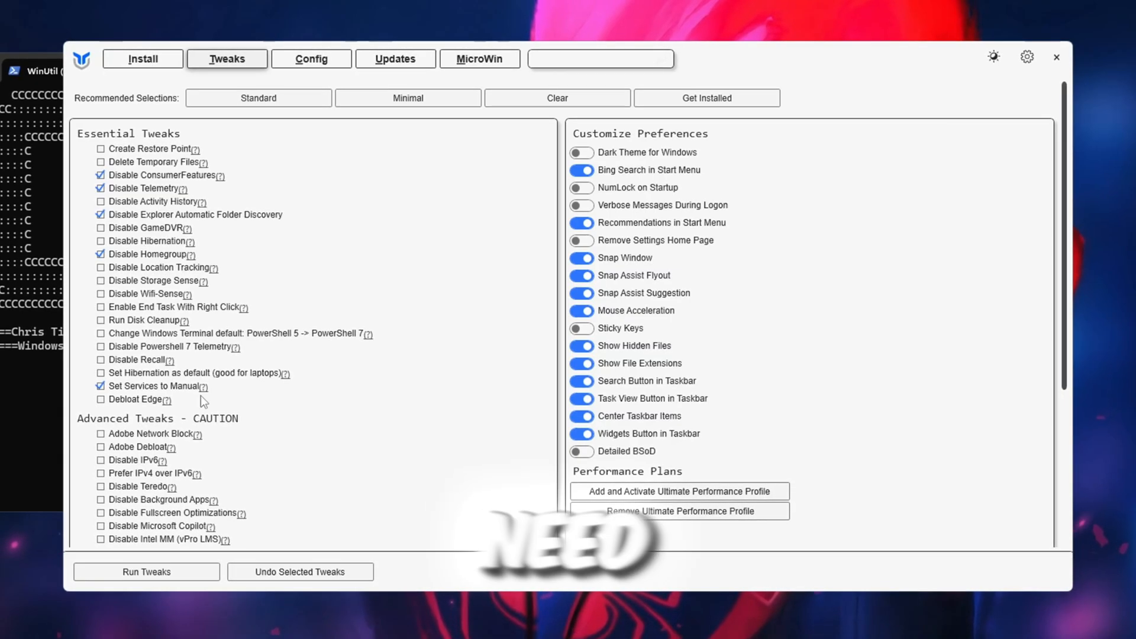
left_click(257, 98)
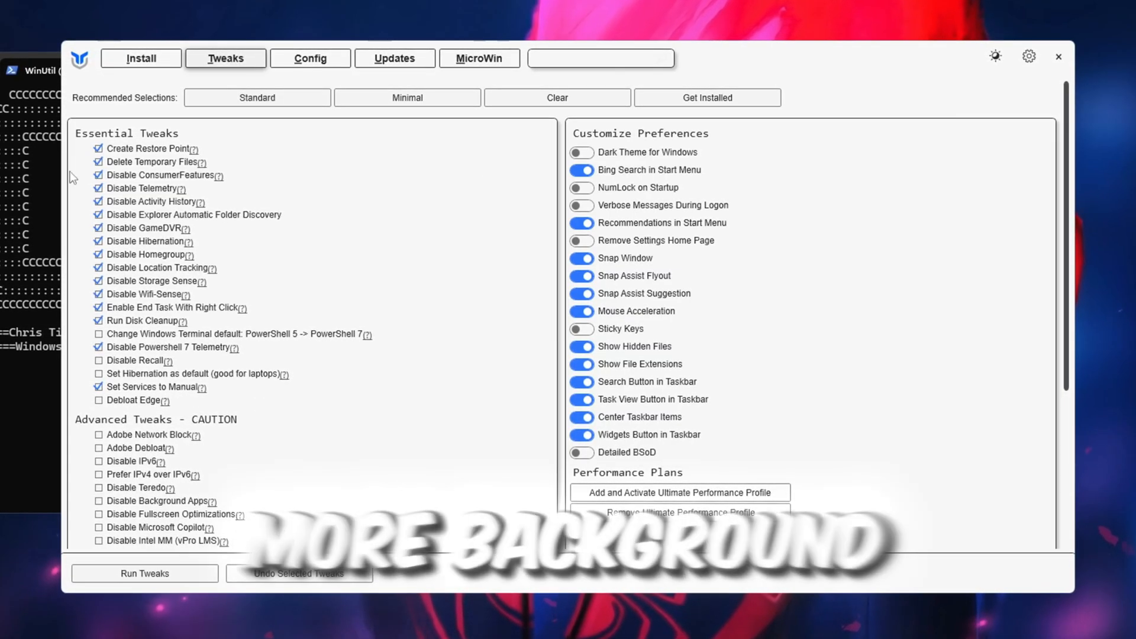
scroll("down", 3)
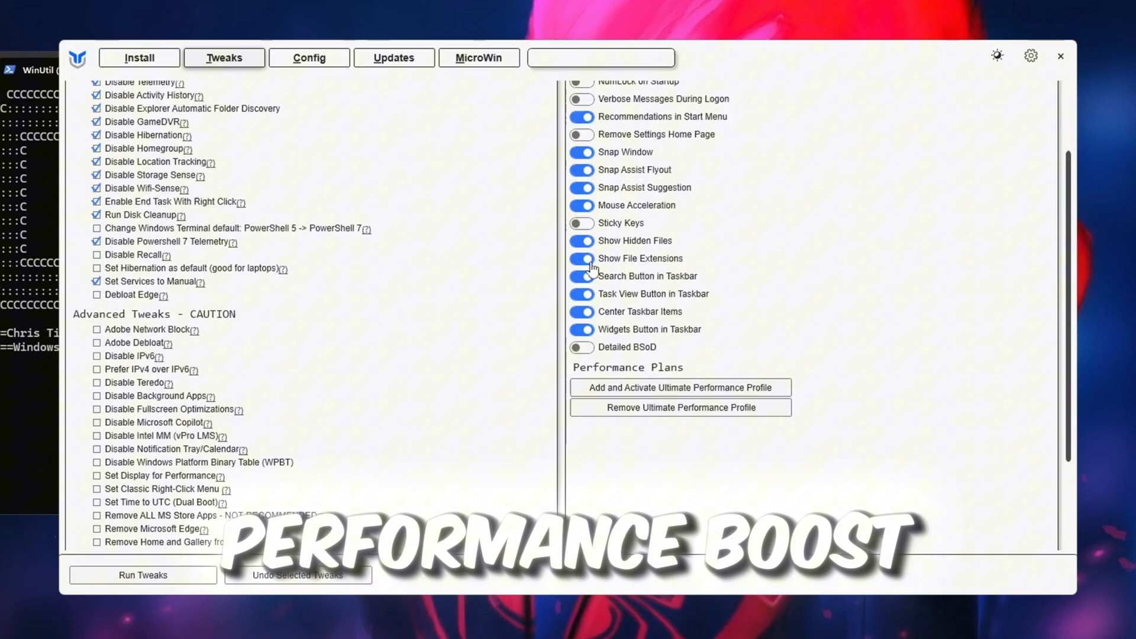
scroll("up", 3)
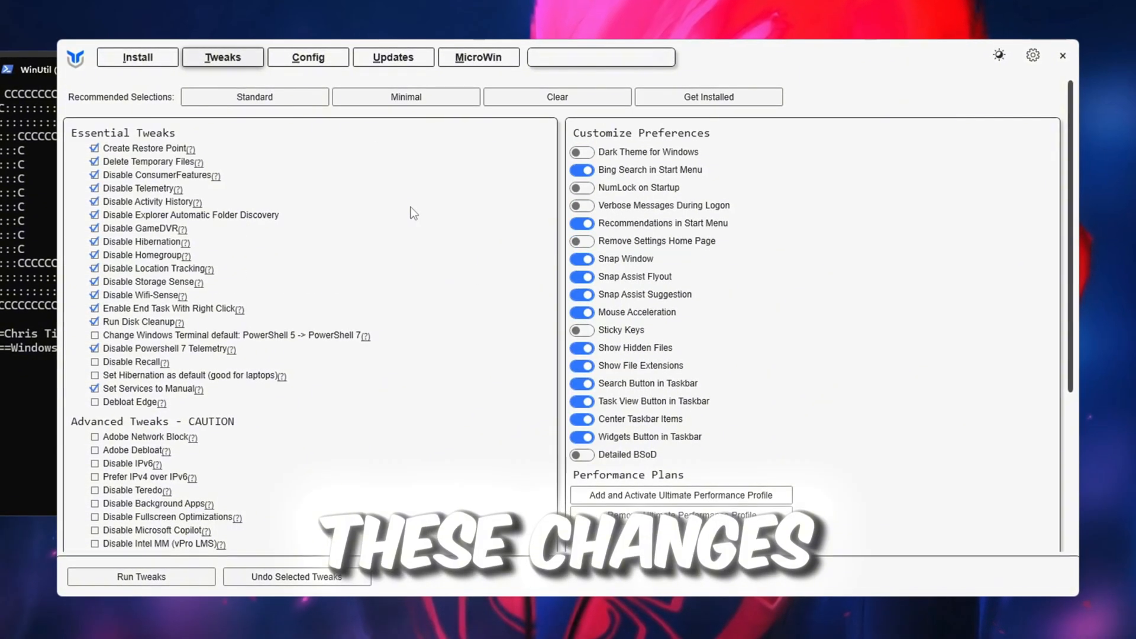
left_click(94, 149)
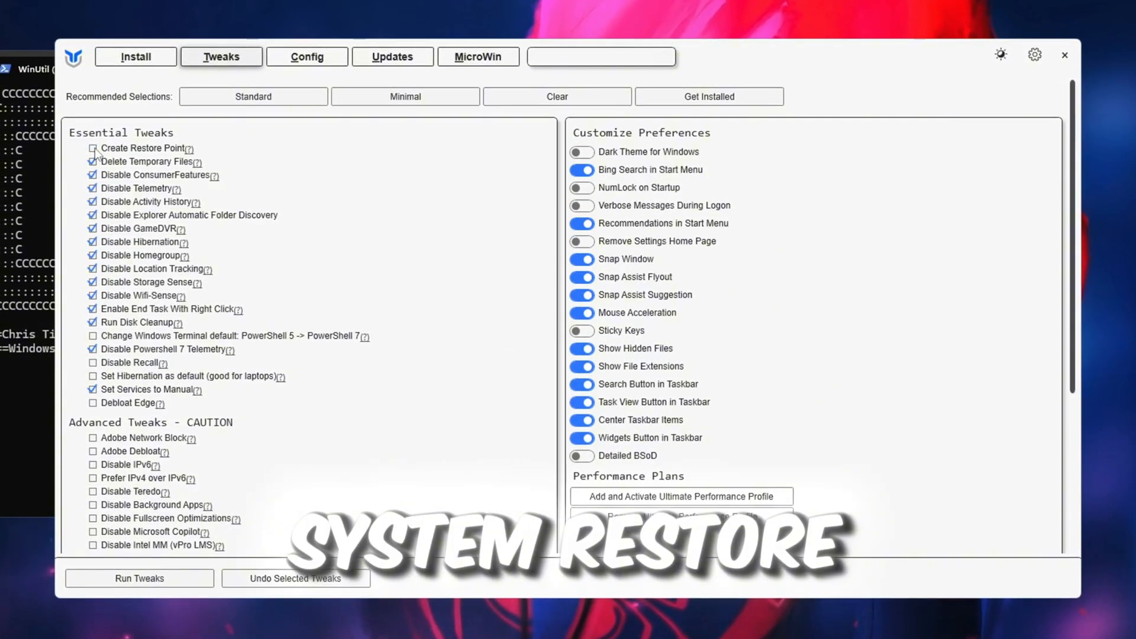
left_click(91, 148)
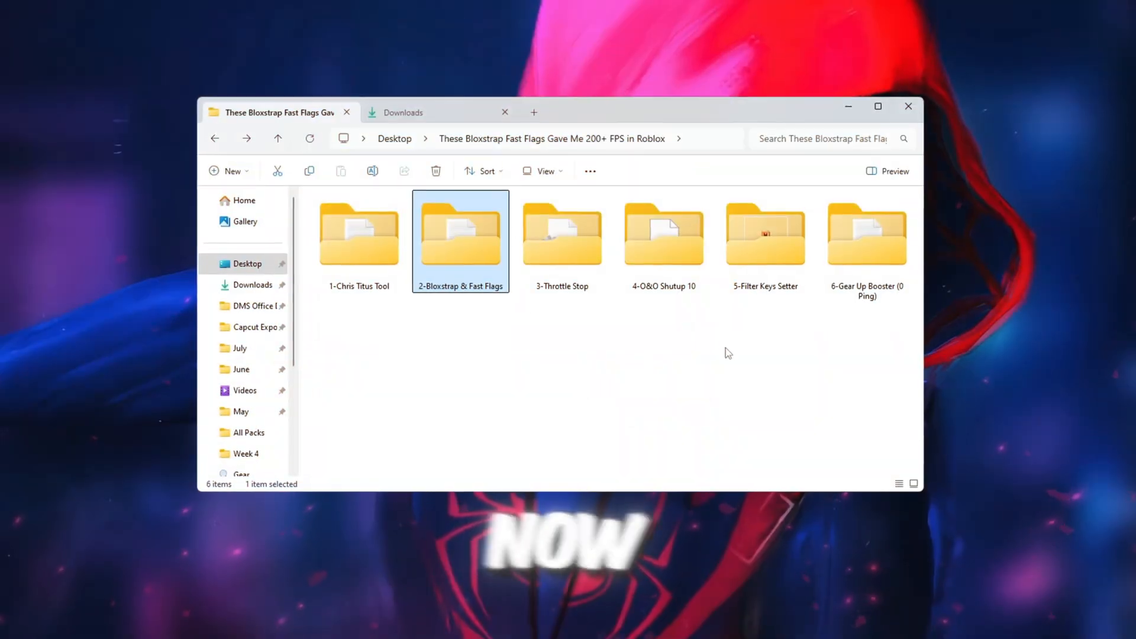
mouse_move(459, 310)
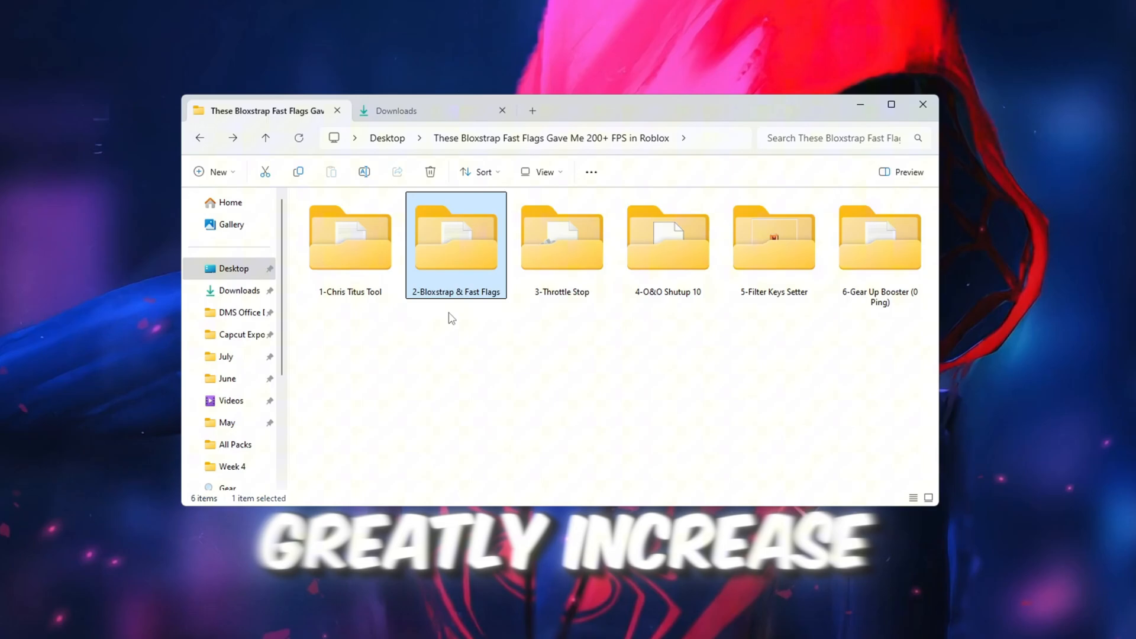
Open the 2-Bloxstrap & Fast Flags folder and select Bloxstrap.exe
double_click(456, 238)
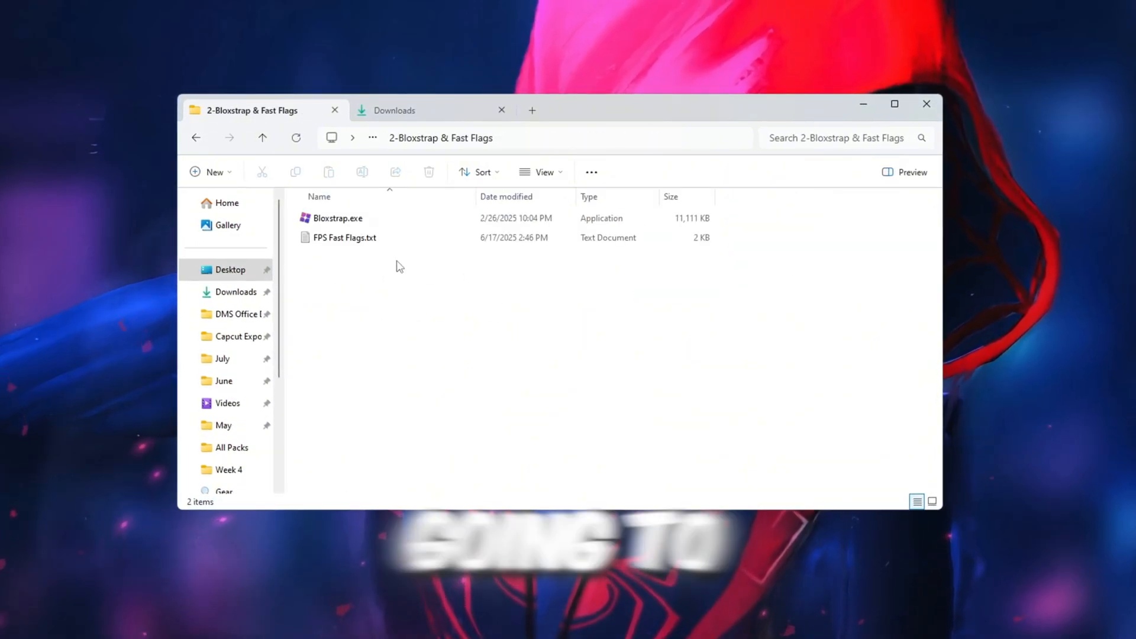
left_click(332, 218)
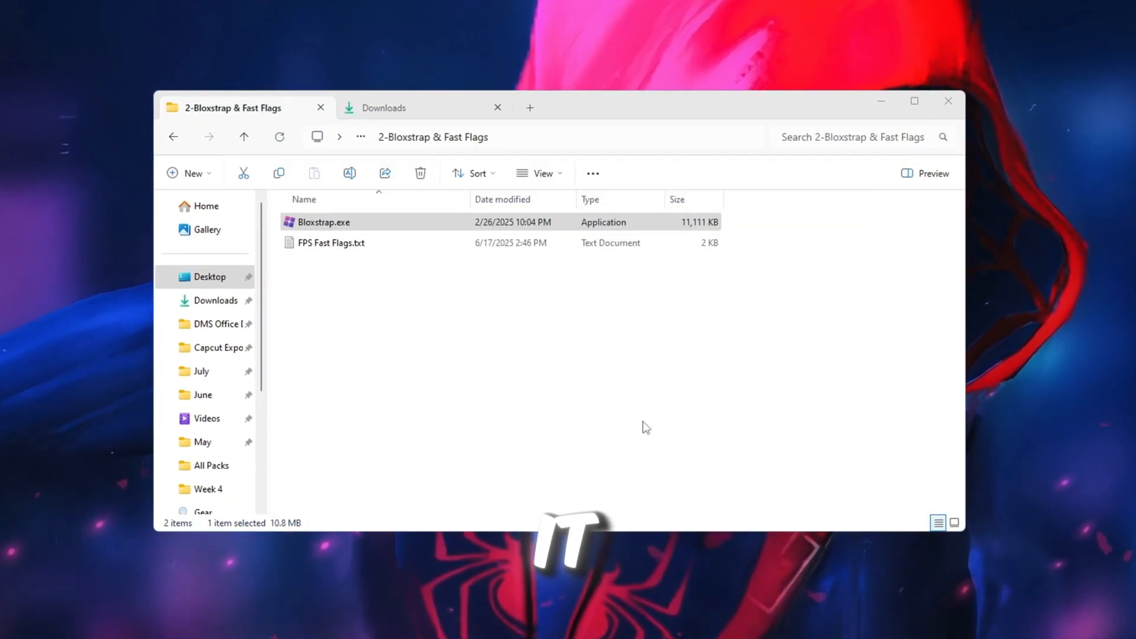
Launch Bloxstrap and reach the Fast Flag Editor's Add new dialog on its Import JSON option
double_click(323, 221)
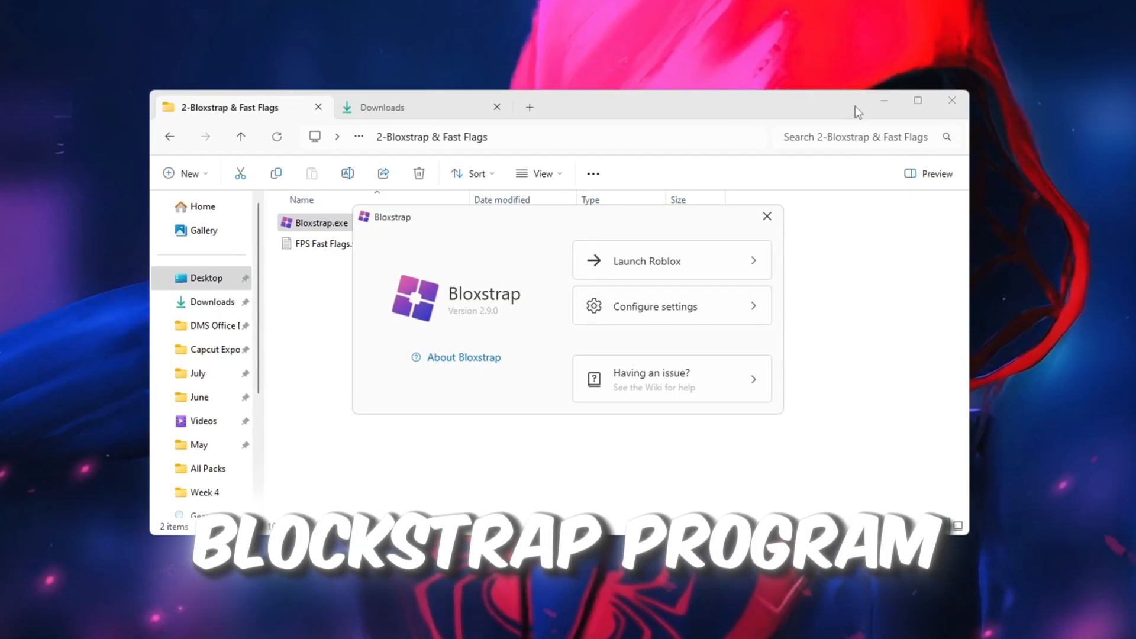
left_click(651, 305)
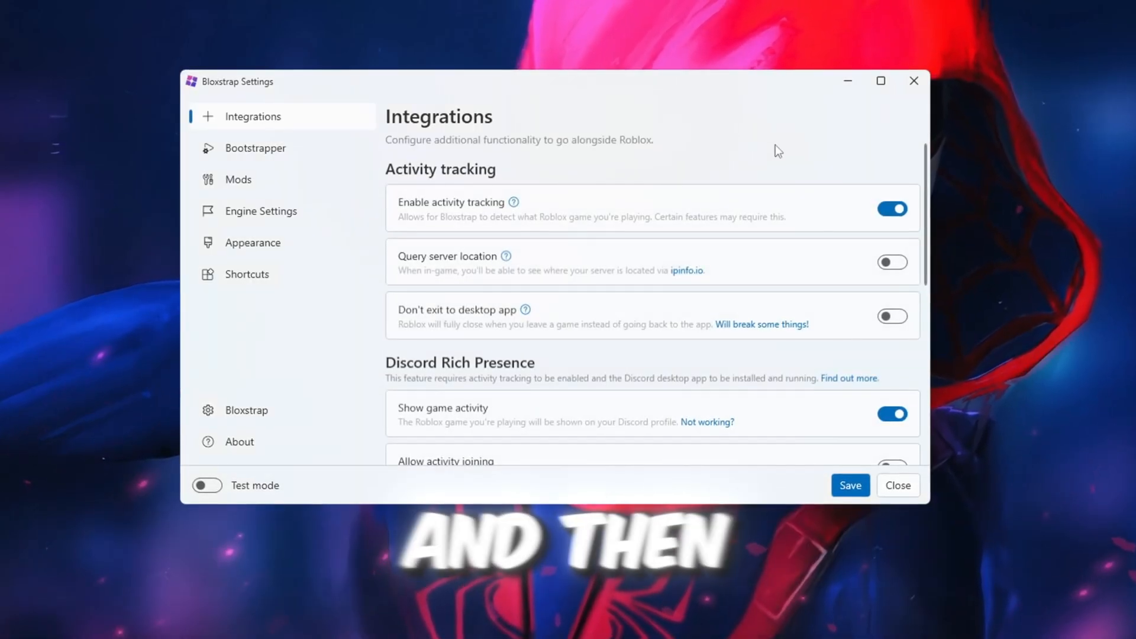
left_click(257, 211)
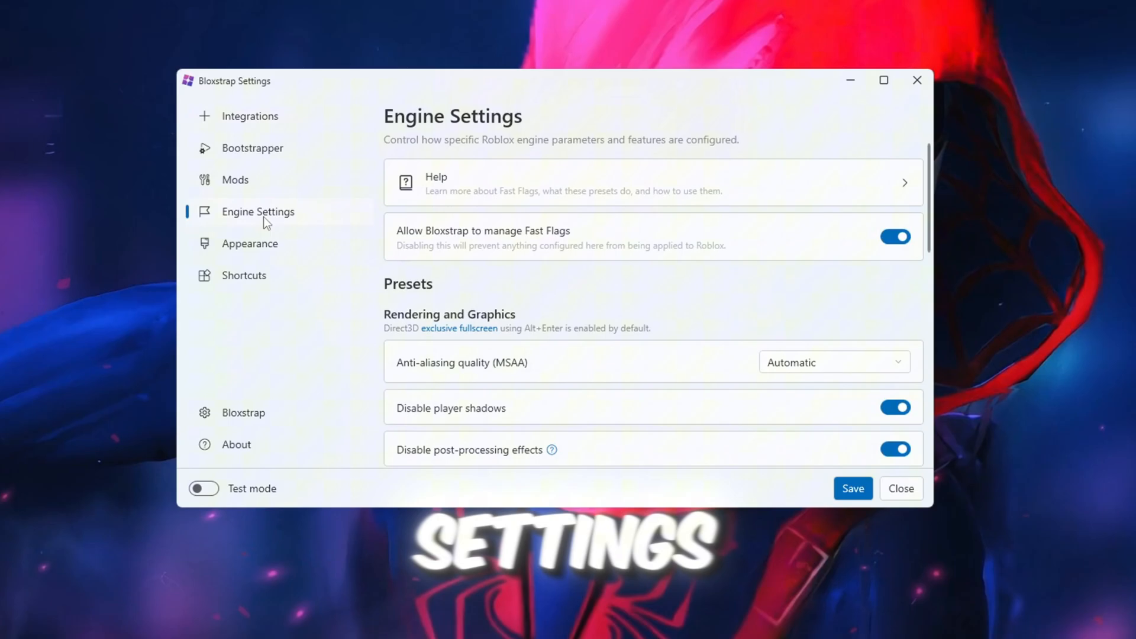
scroll("down", 3)
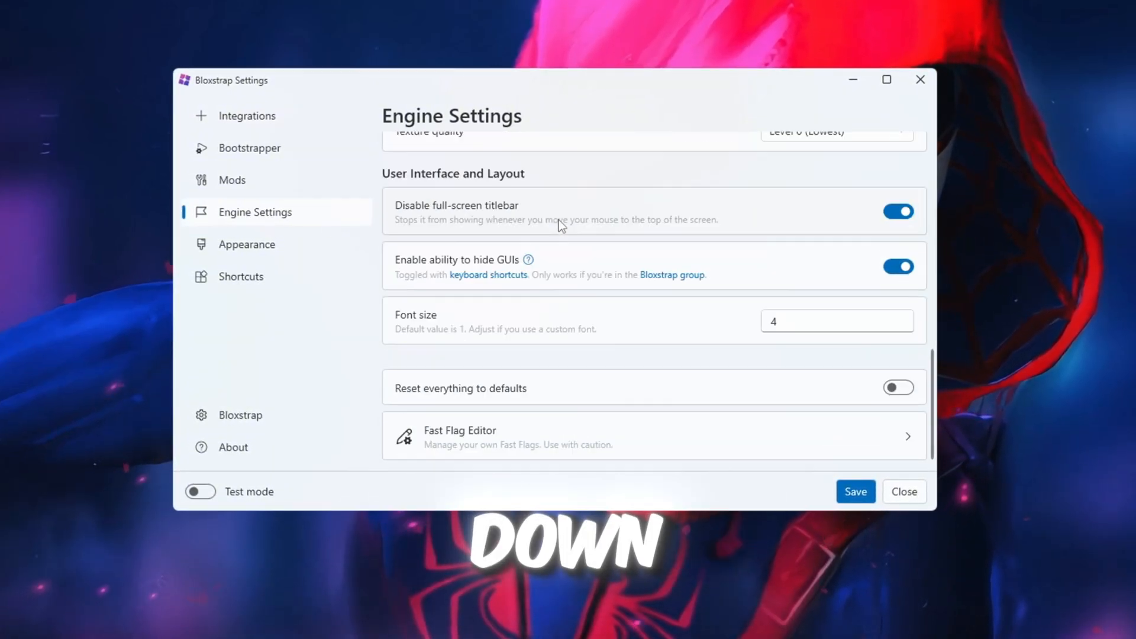
left_click(459, 434)
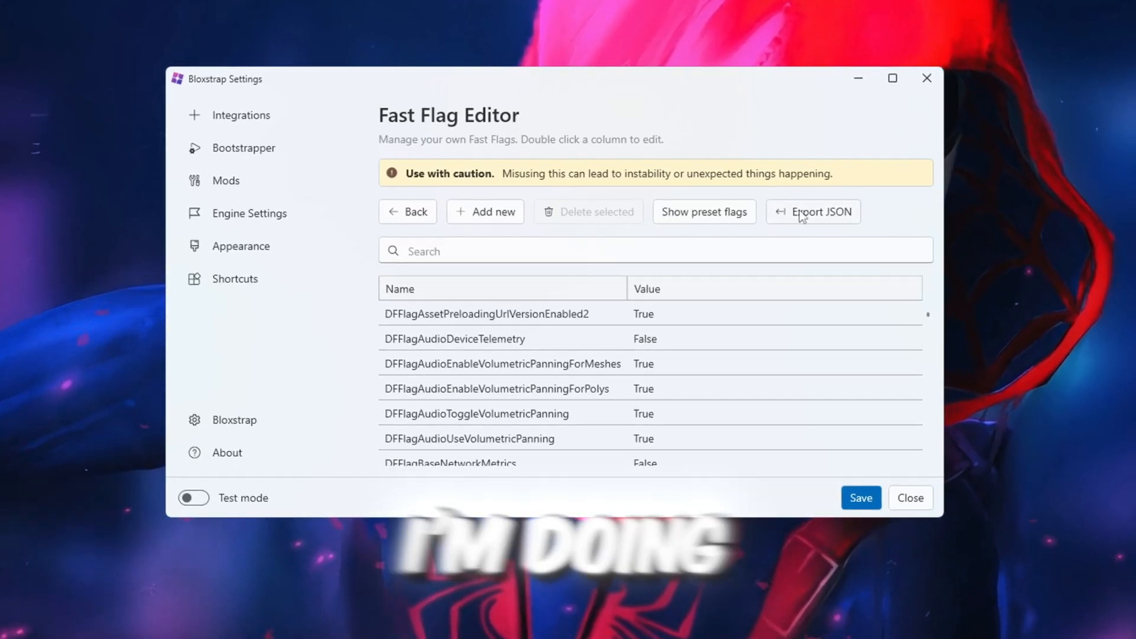
left_click(485, 212)
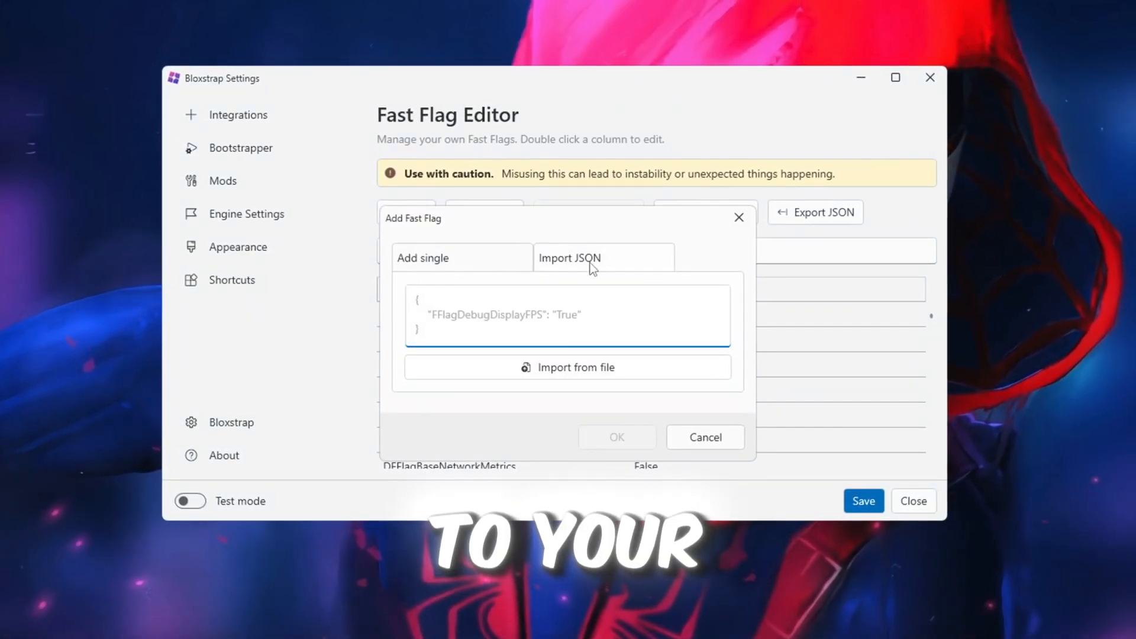
left_click(567, 367)
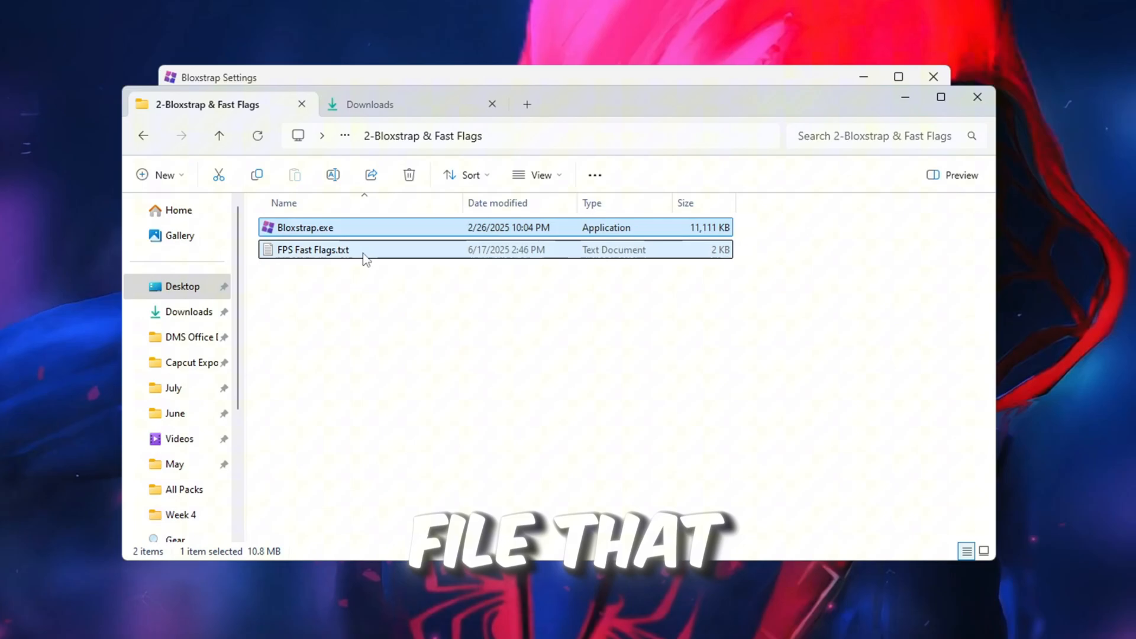
Open FPS Fast Flags.txt in Notepad and copy its entire flag list
double_click(312, 250)
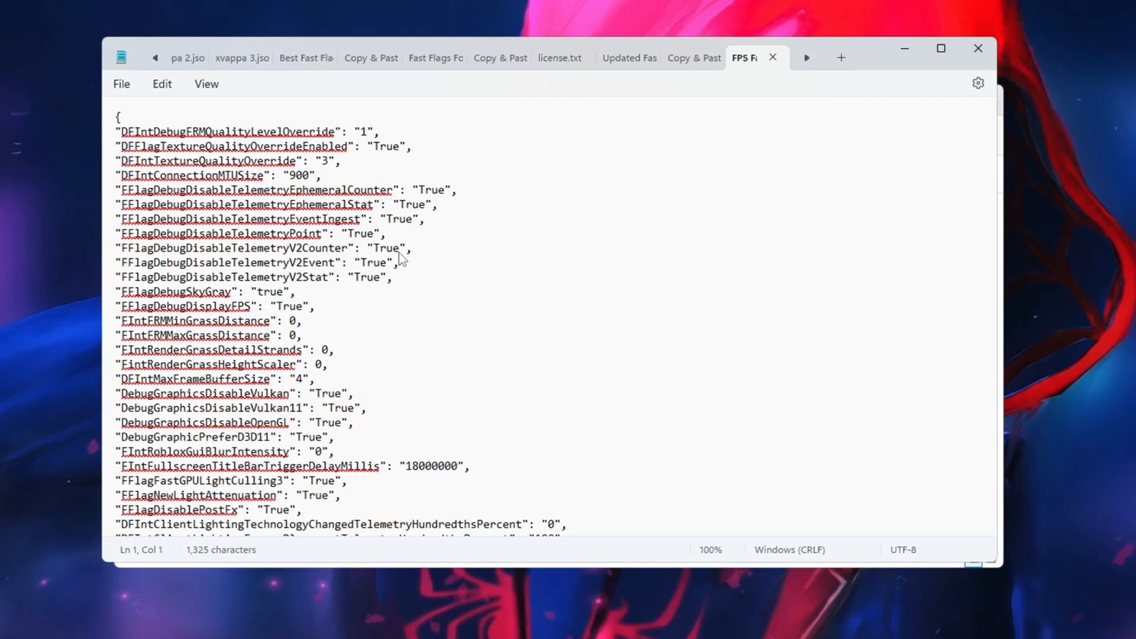
key("ctrl+a")
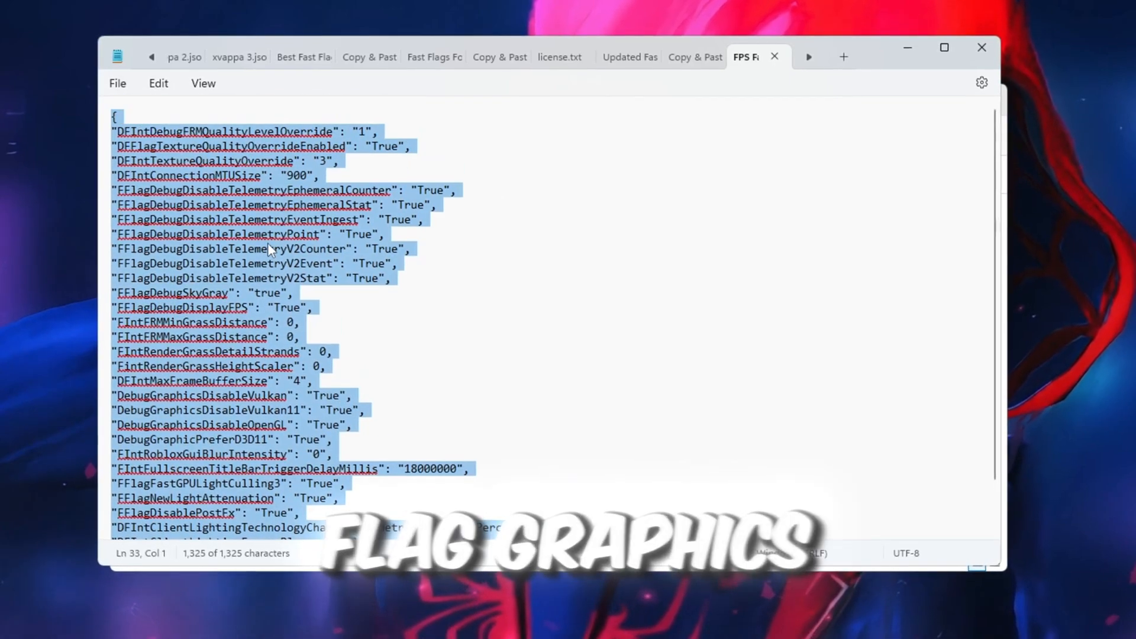
scroll("down", 3)
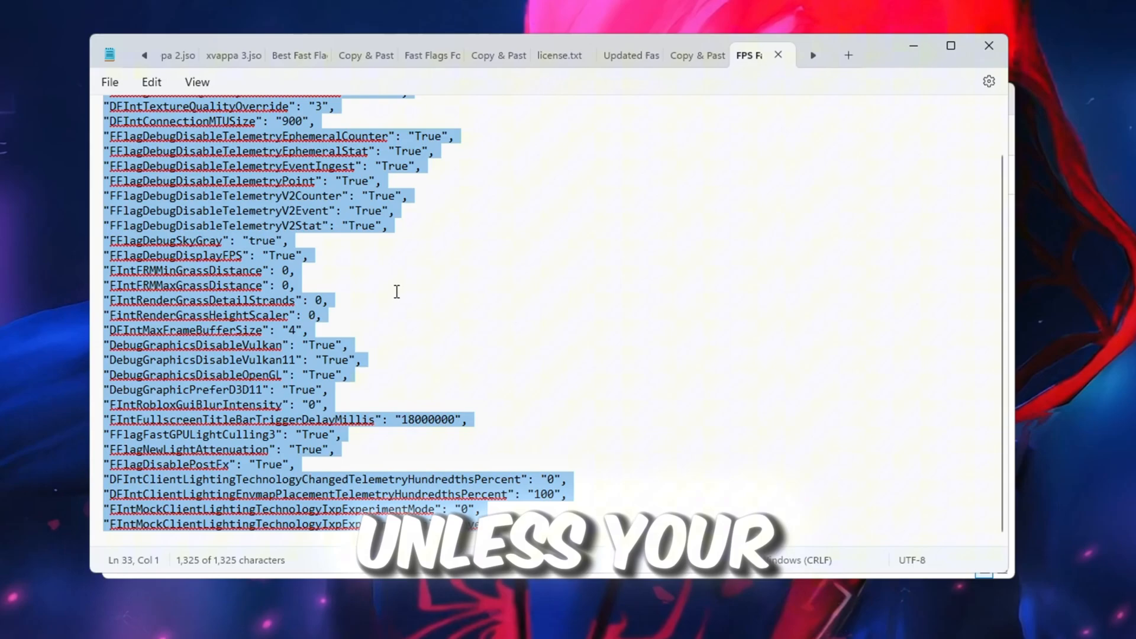
scroll("up", 3)
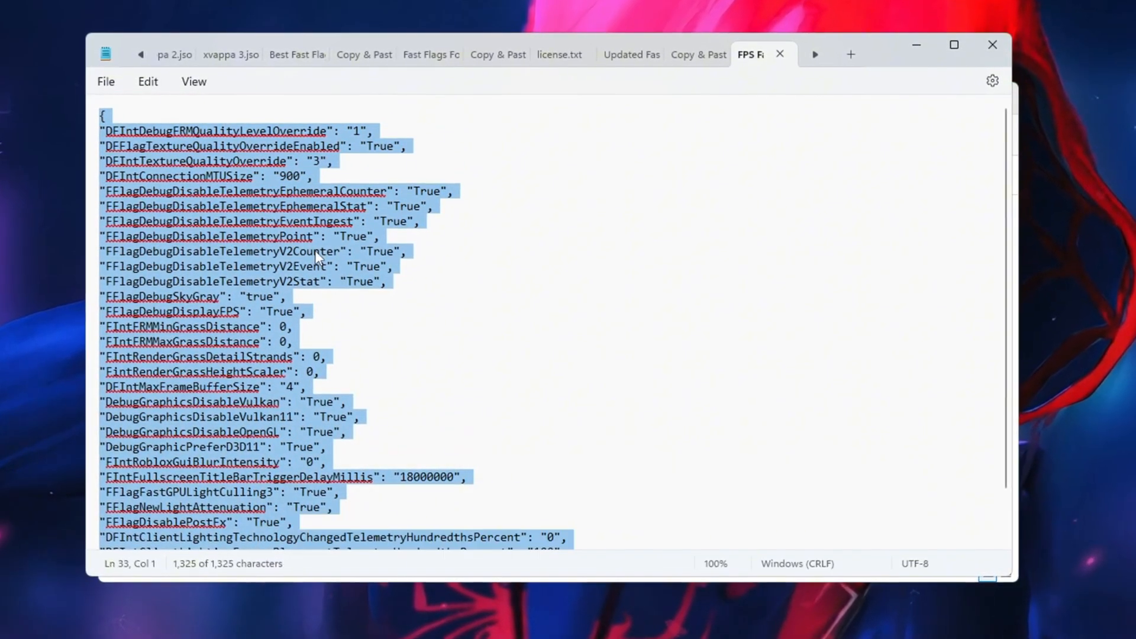
left_click(304, 312)
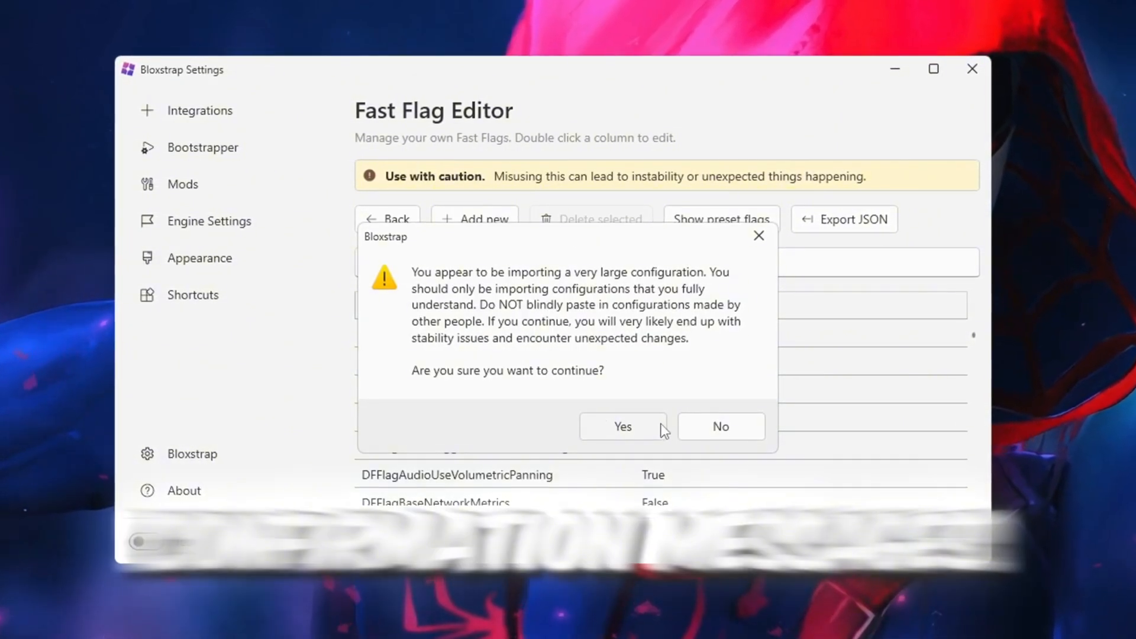
Accept the large-configuration warning and overwrite the 26 conflicting flags with the imported values
left_click(621, 426)
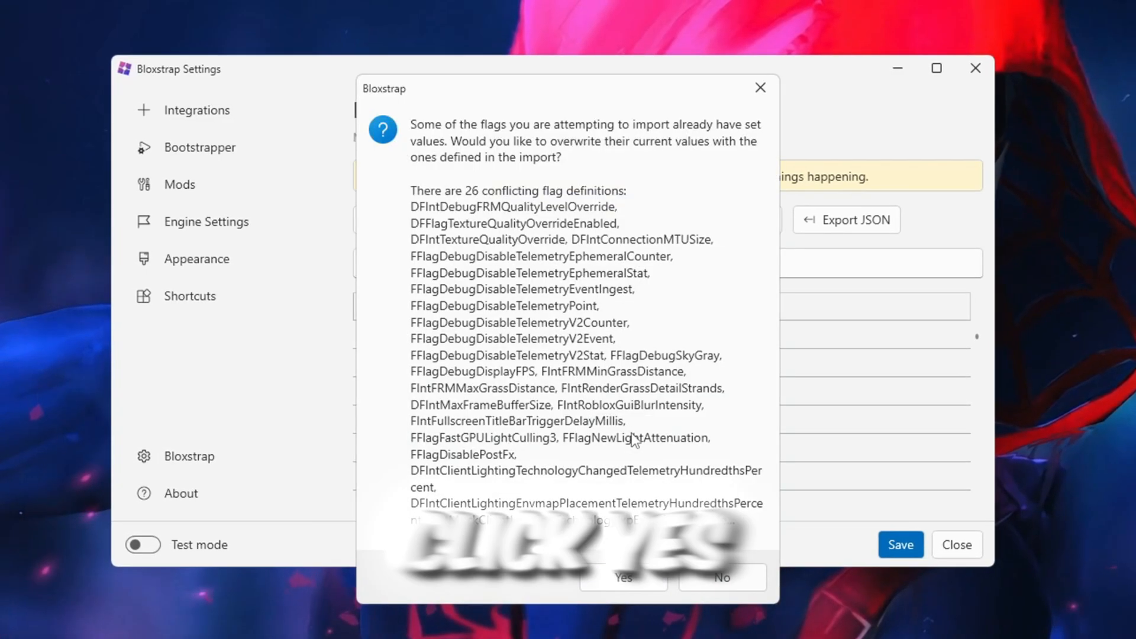
left_click(621, 578)
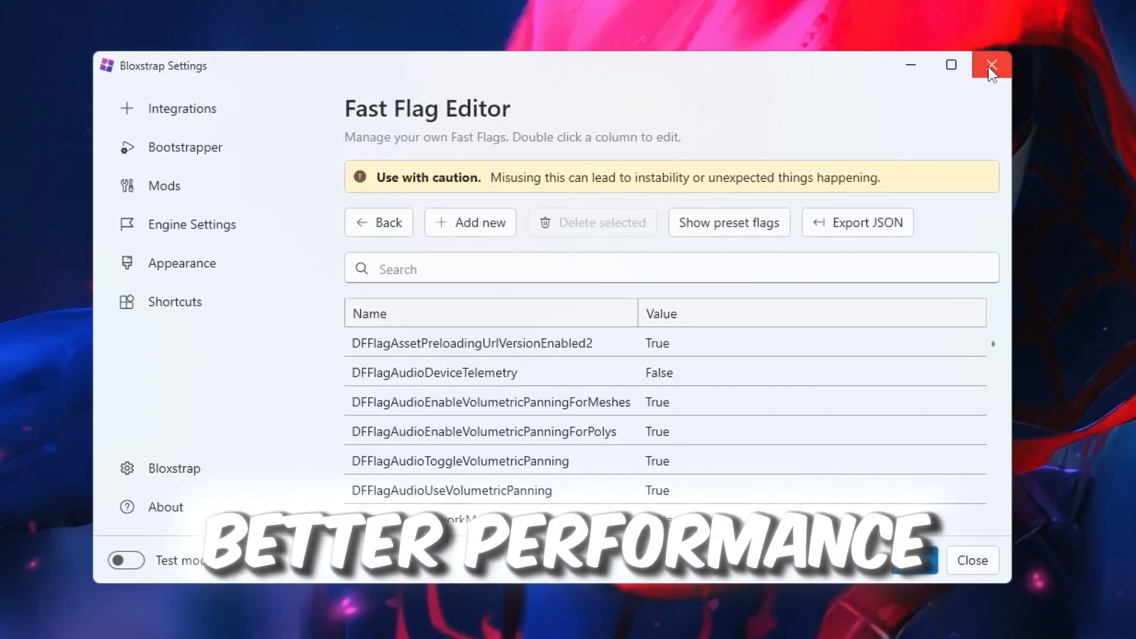
Close the Bloxstrap settings window and return to the six-folder tool collection
left_click(992, 65)
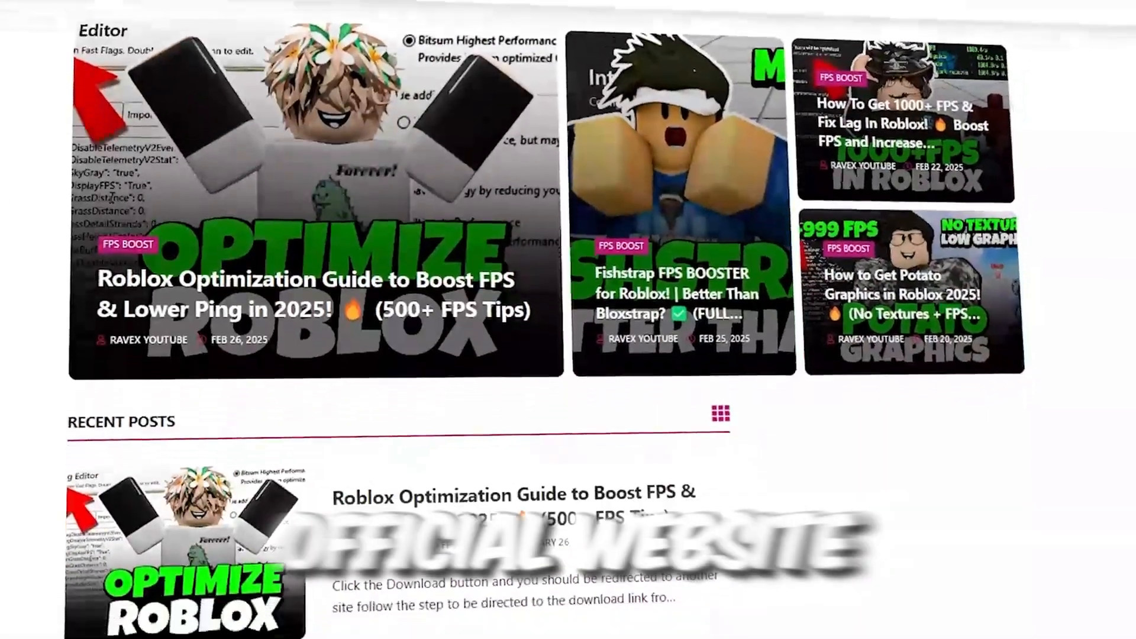
scroll("down", 3)
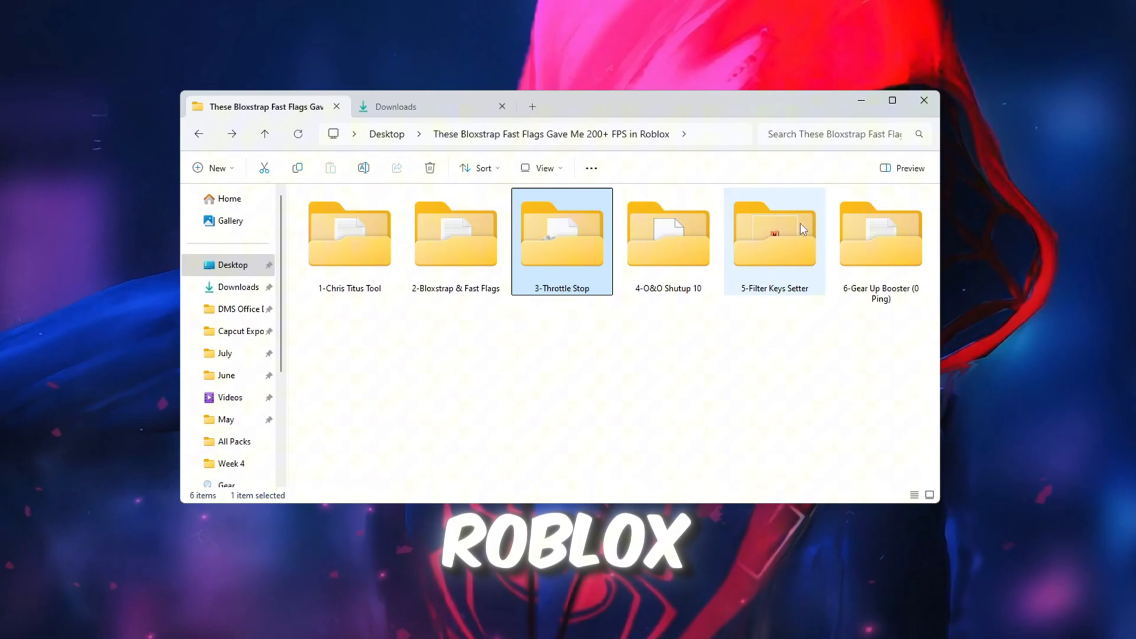
Run ThrottleStop.exe as administrator from the 3-Throttle Stop folder
double_click(561, 232)
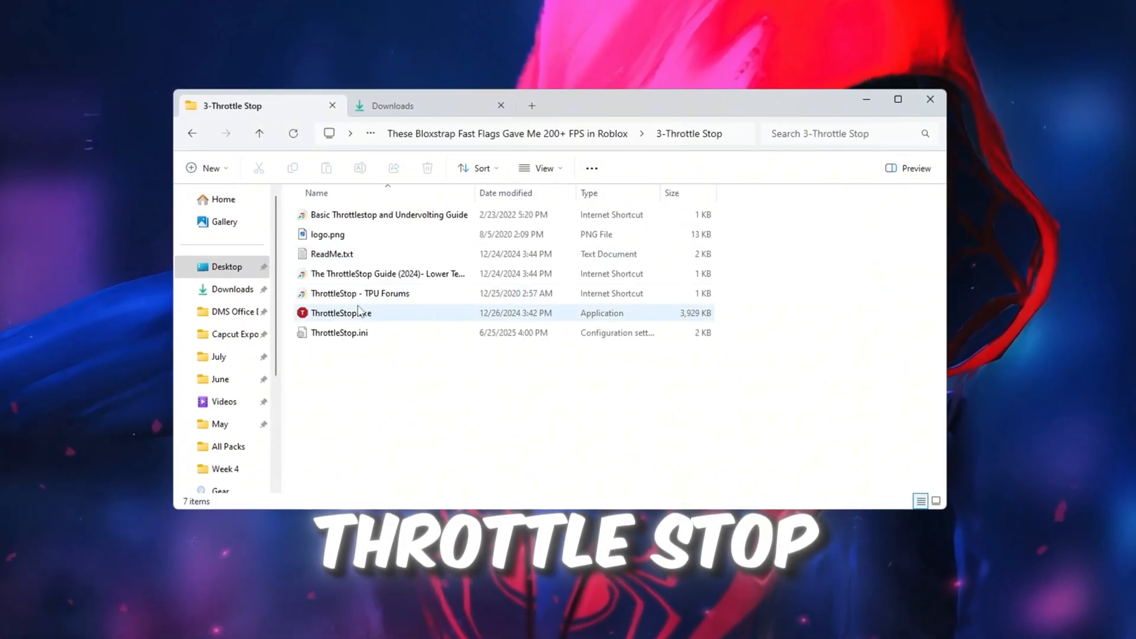
left_click(341, 312)
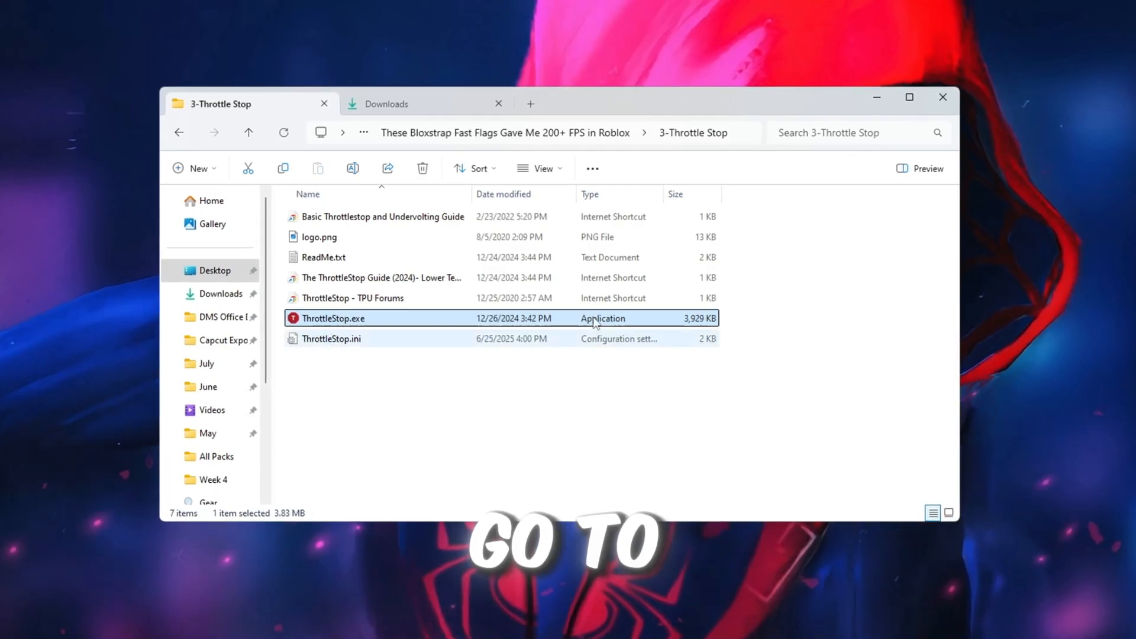
right_click(332, 318)
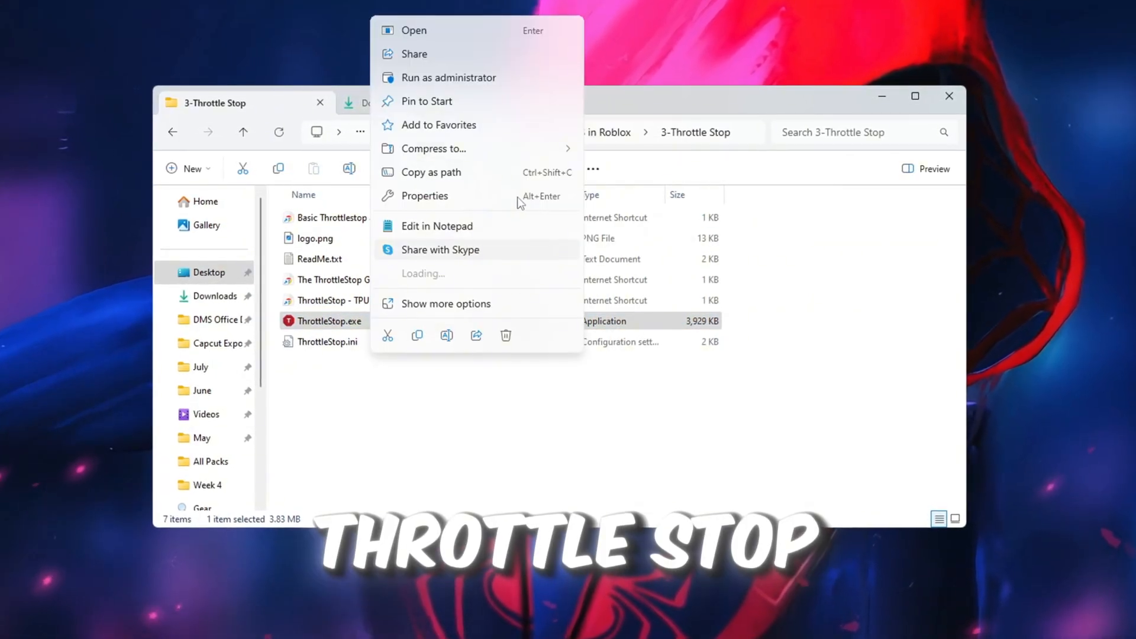
left_click(414, 30)
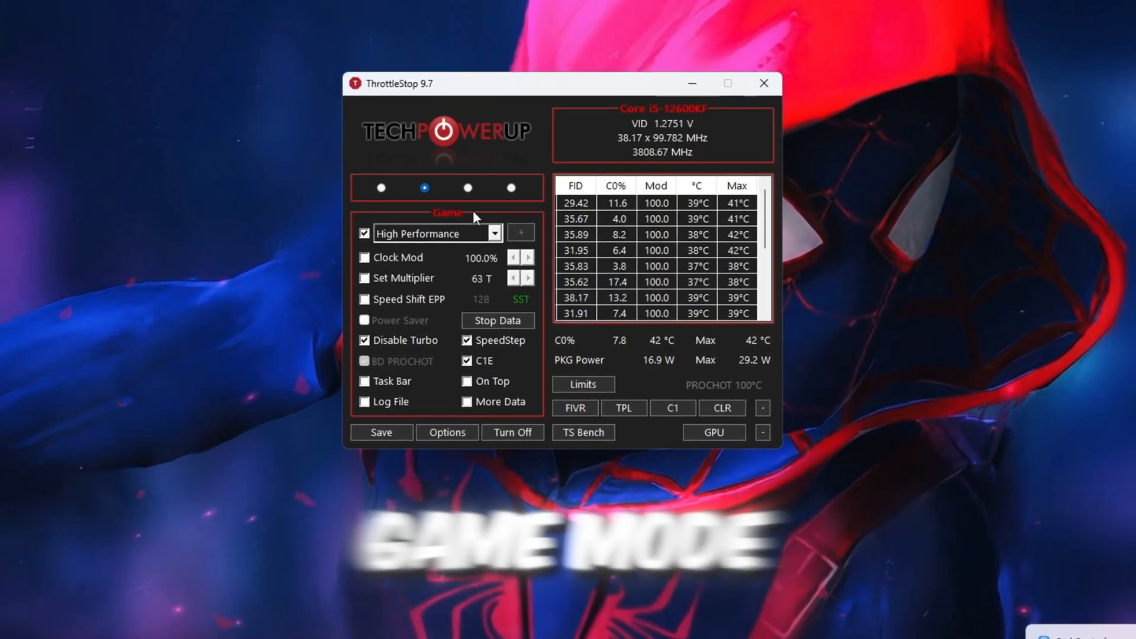
Select ThrottleStop's Game profile and toggle it off and on so its settings apply
left_click(512, 188)
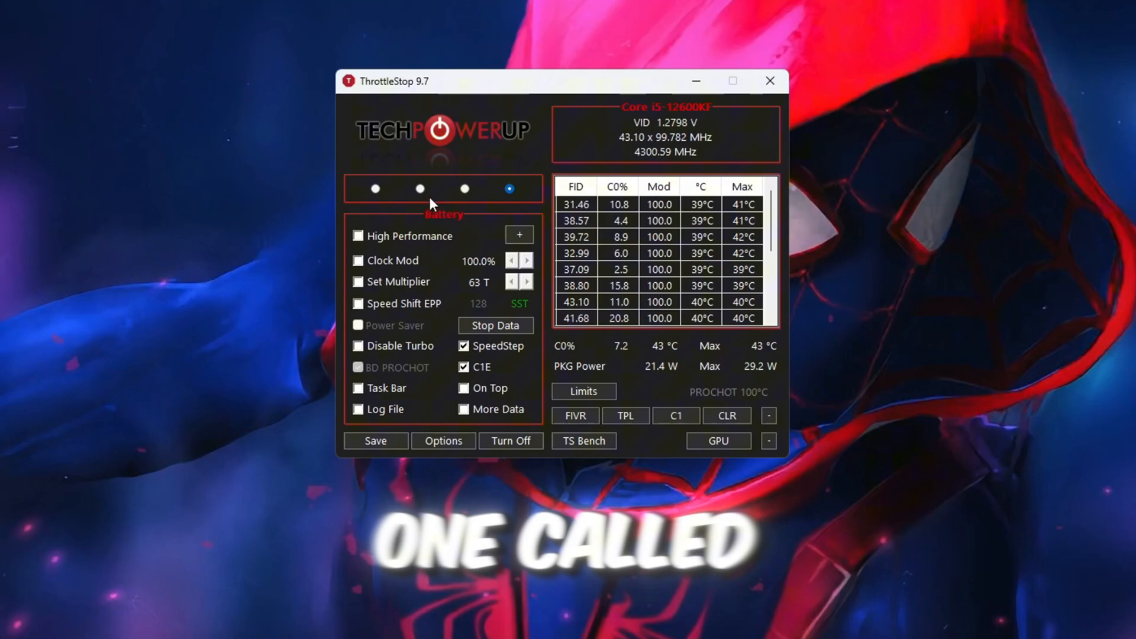
left_click(419, 189)
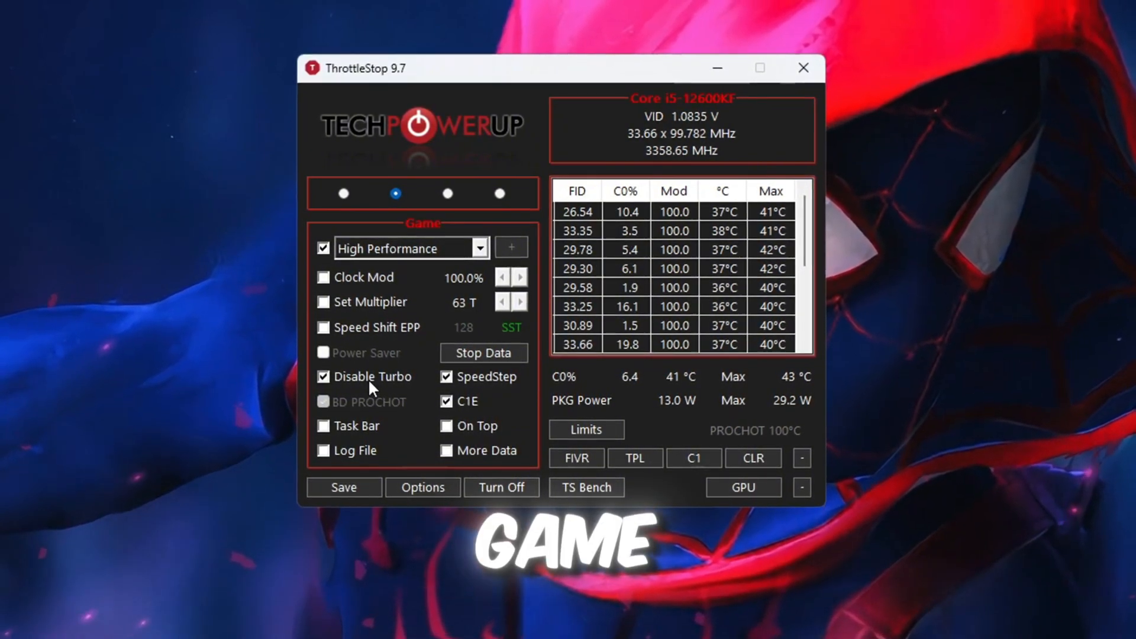
left_click(502, 487)
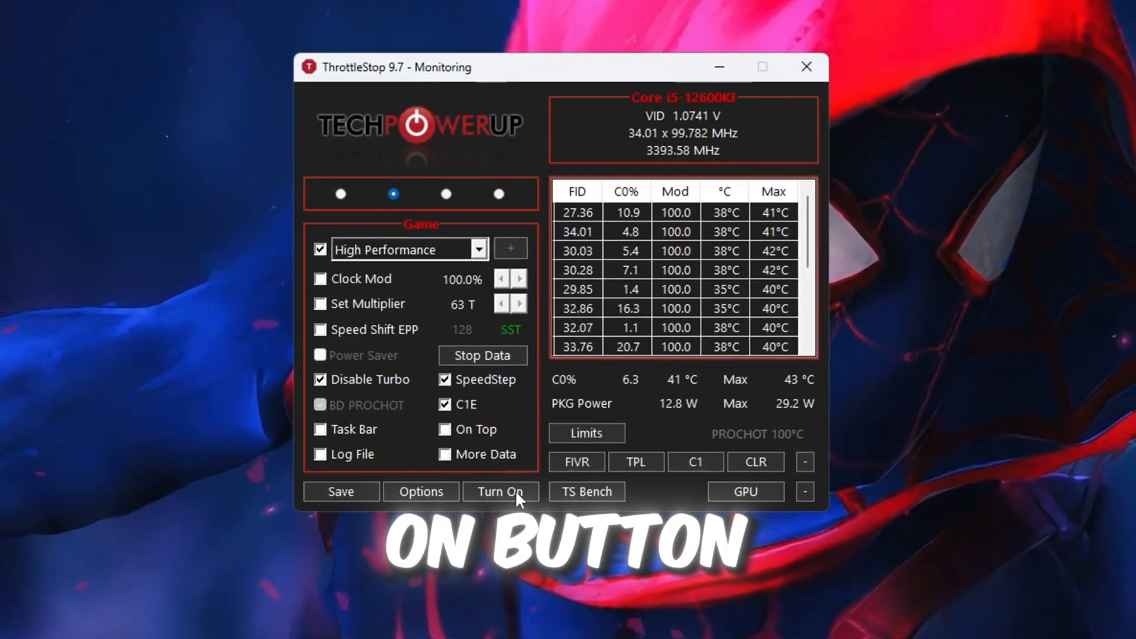
left_click(500, 491)
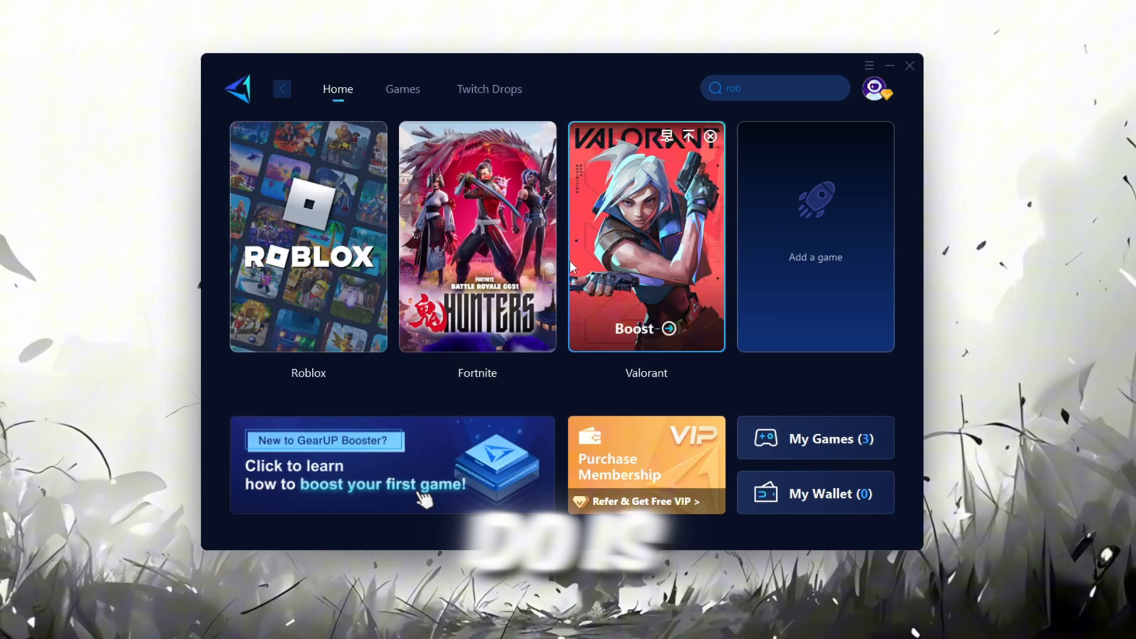
Browse GearUP's Games catalogue and return to the Home screen with Roblox
left_click(878, 89)
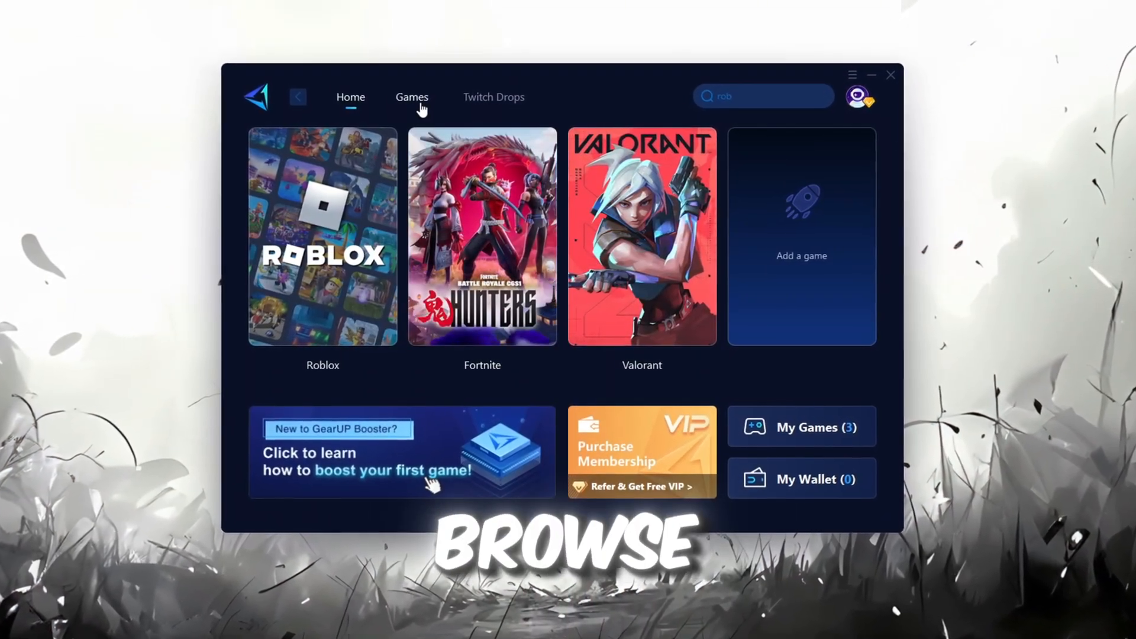
left_click(411, 96)
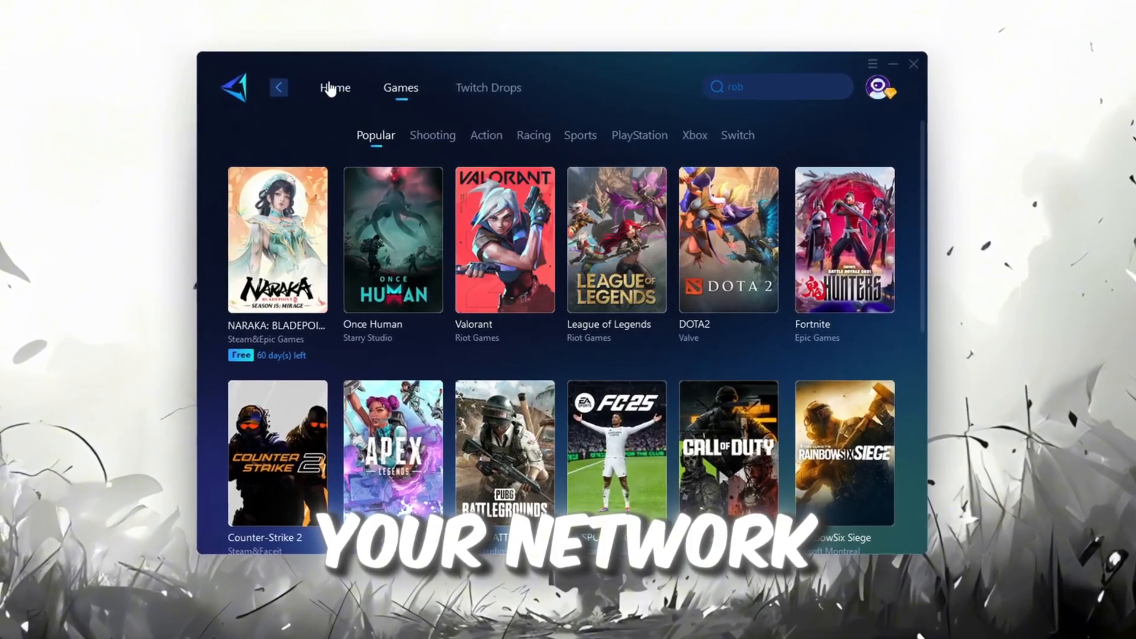
left_click(334, 86)
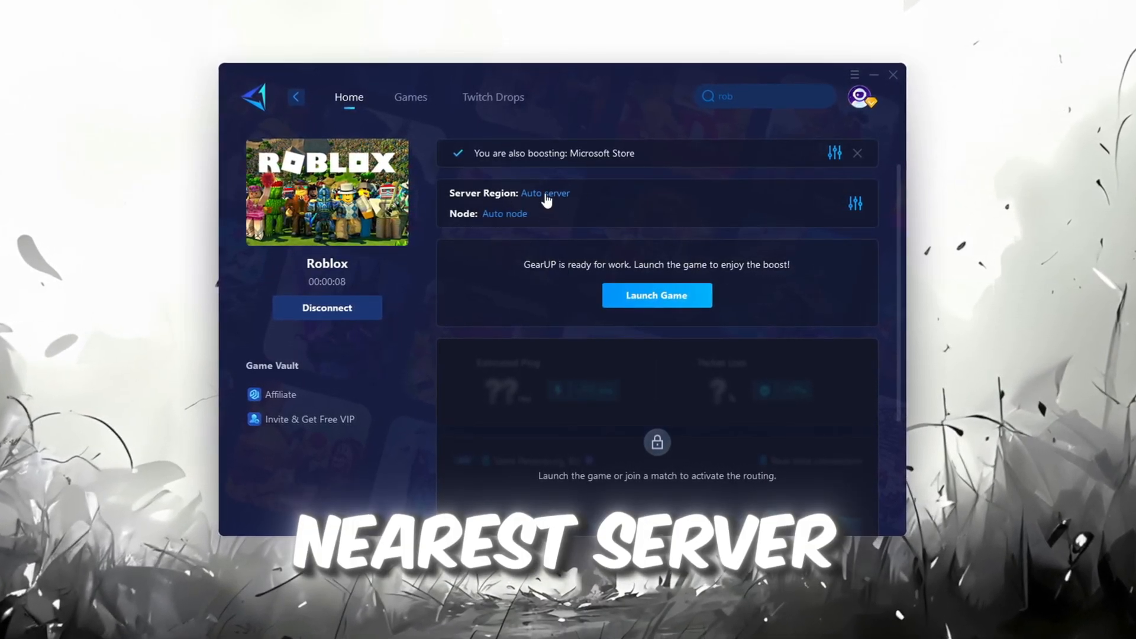
Boost Roblox with auto server region and auto node confirmed, then close GearUP
left_click(545, 193)
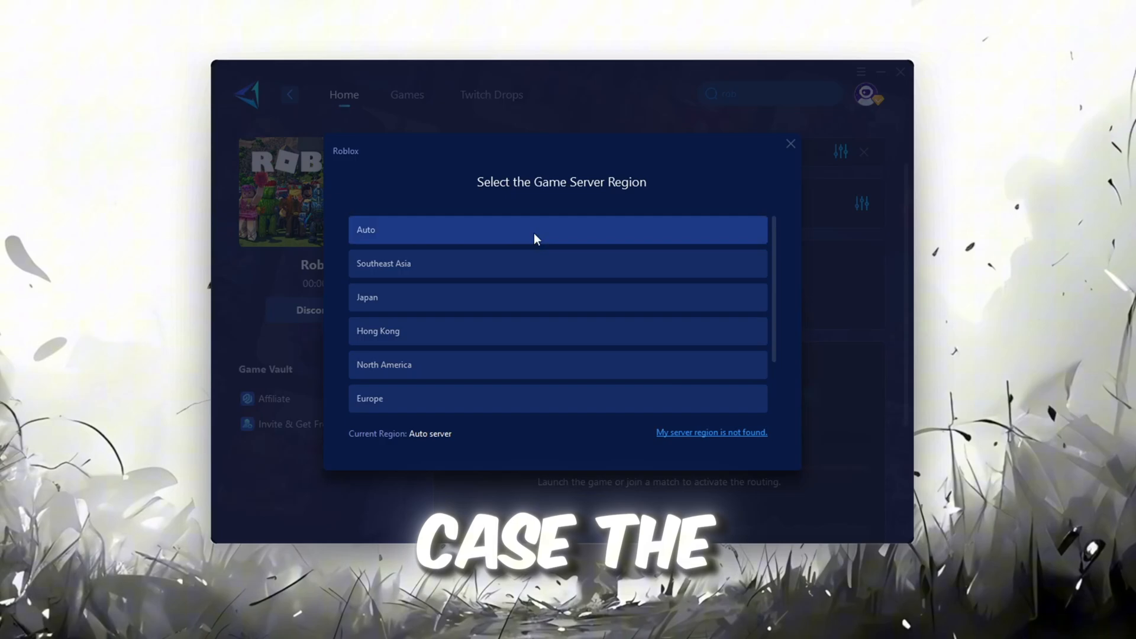
scroll("down", 3)
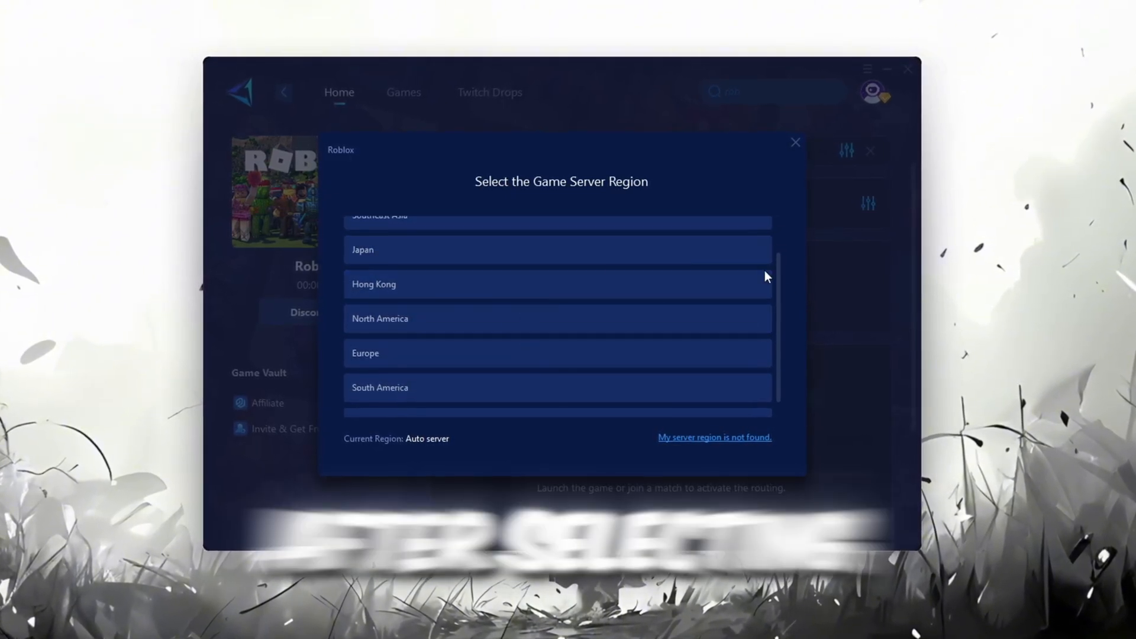
left_click(796, 143)
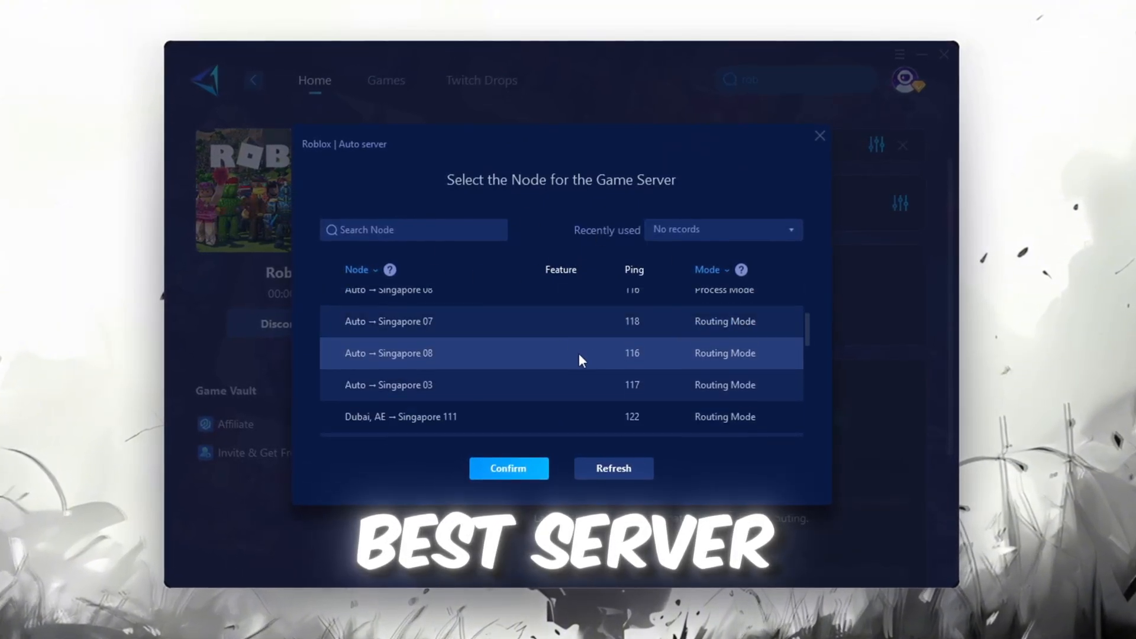
left_click(508, 469)
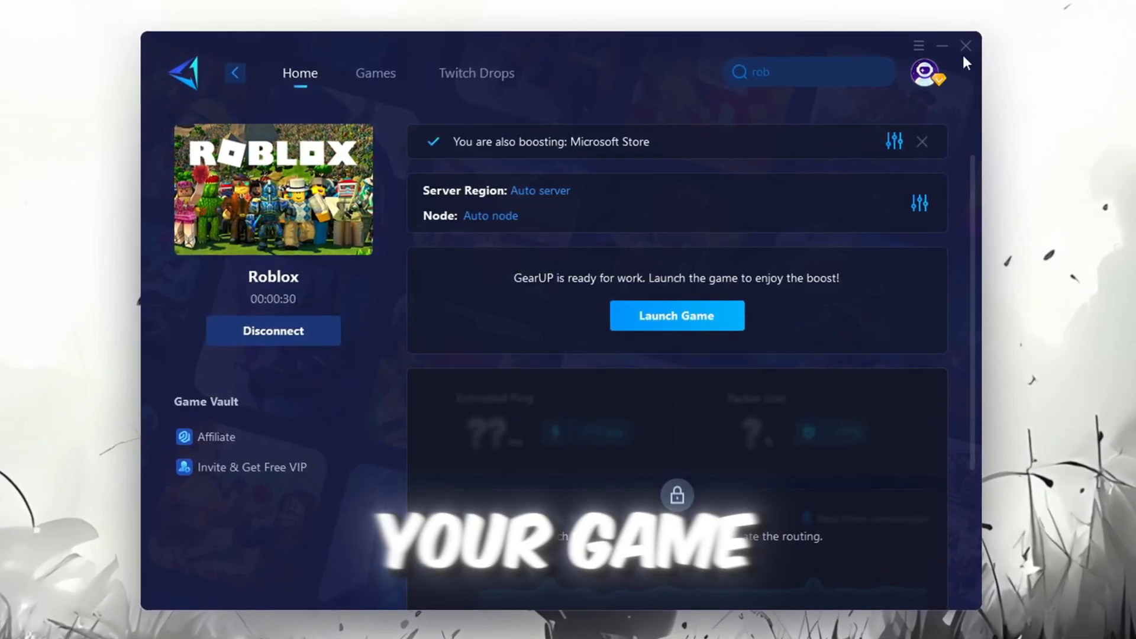
left_click(676, 315)
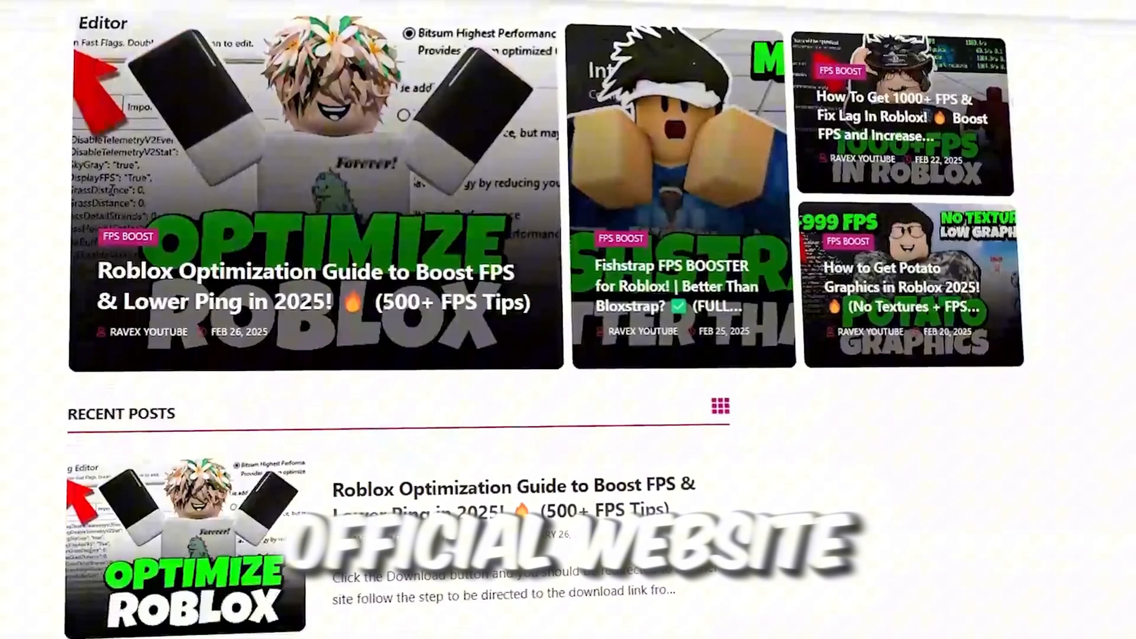
scroll("down", 3)
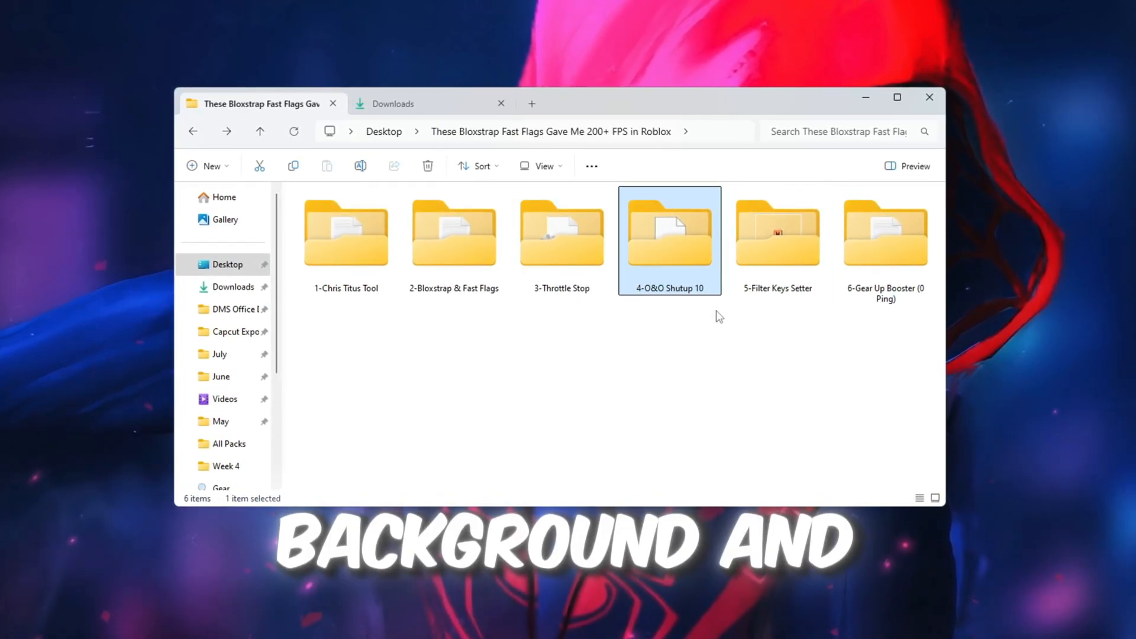
Run OOSU10.exe from the 4-O&O Shutup 10 folder
double_click(668, 232)
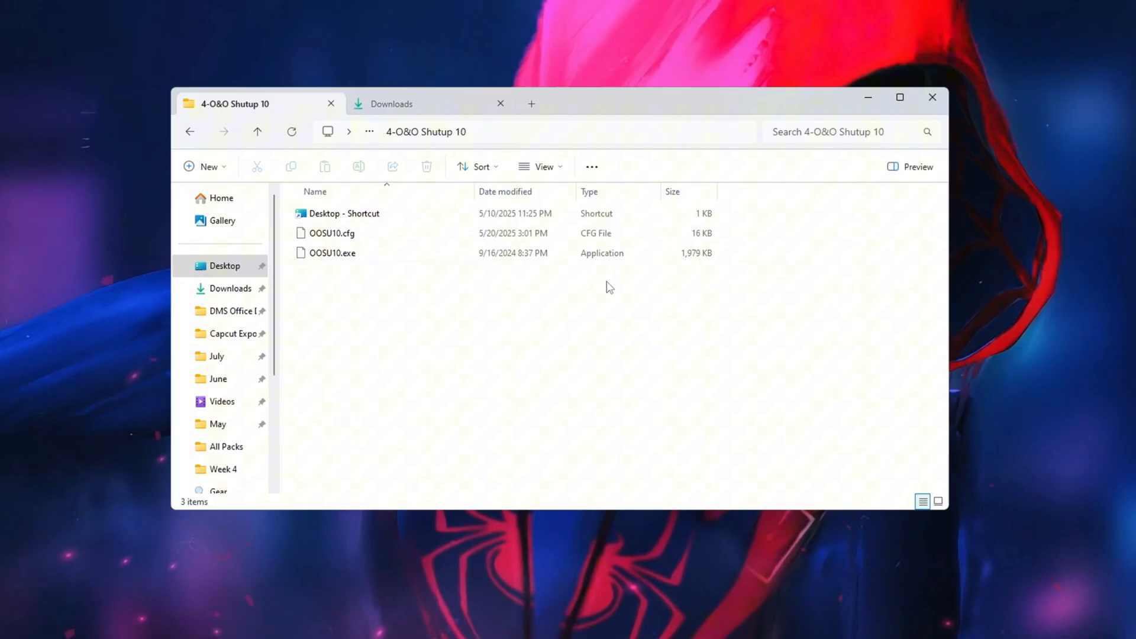
left_click(331, 253)
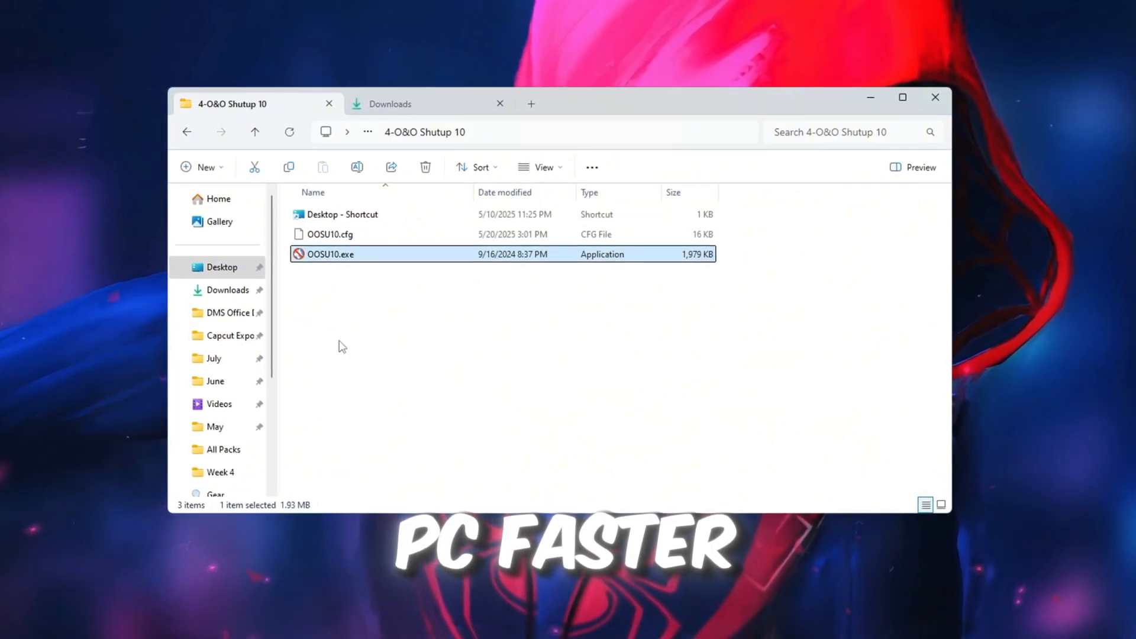
double_click(331, 253)
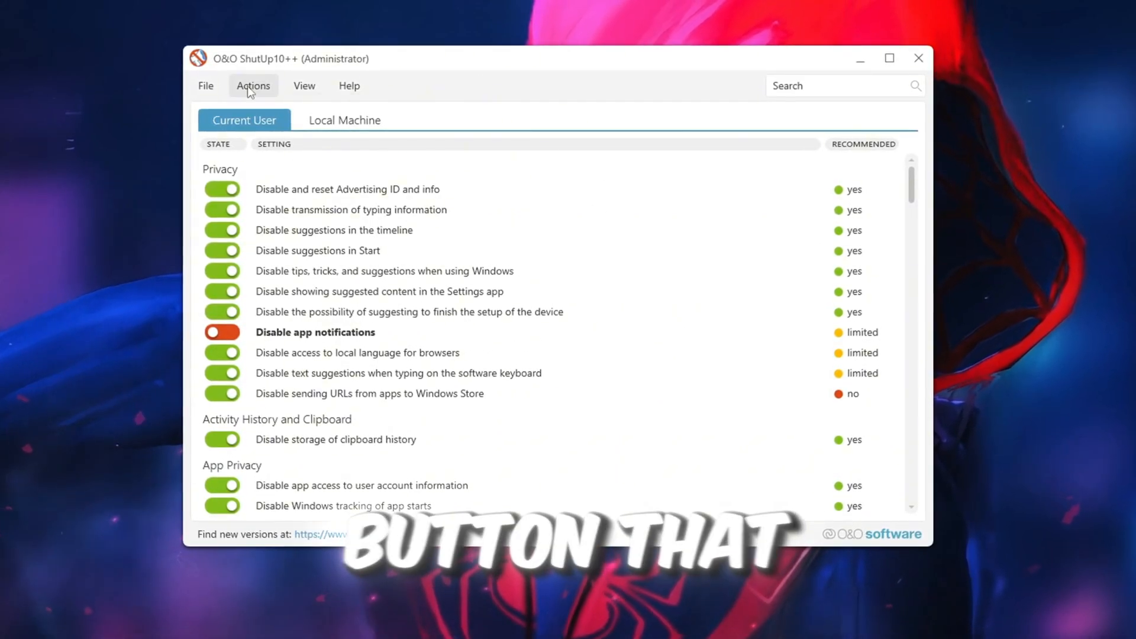
Apply only the recommended privacy settings and dismiss the already-set notice
left_click(250, 85)
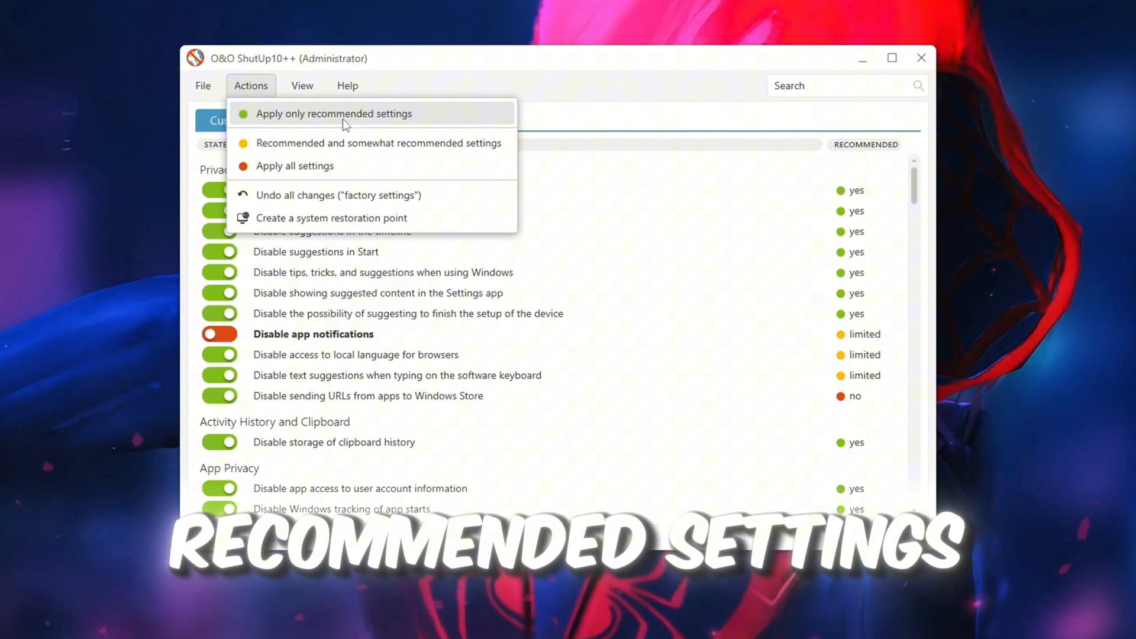
left_click(334, 113)
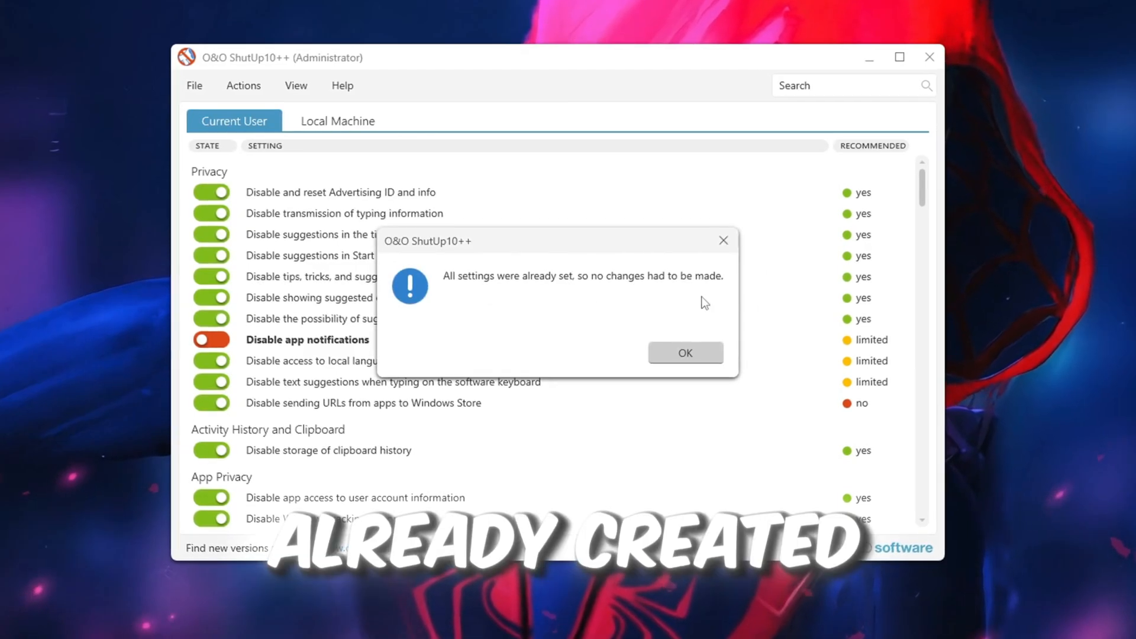
left_click(684, 353)
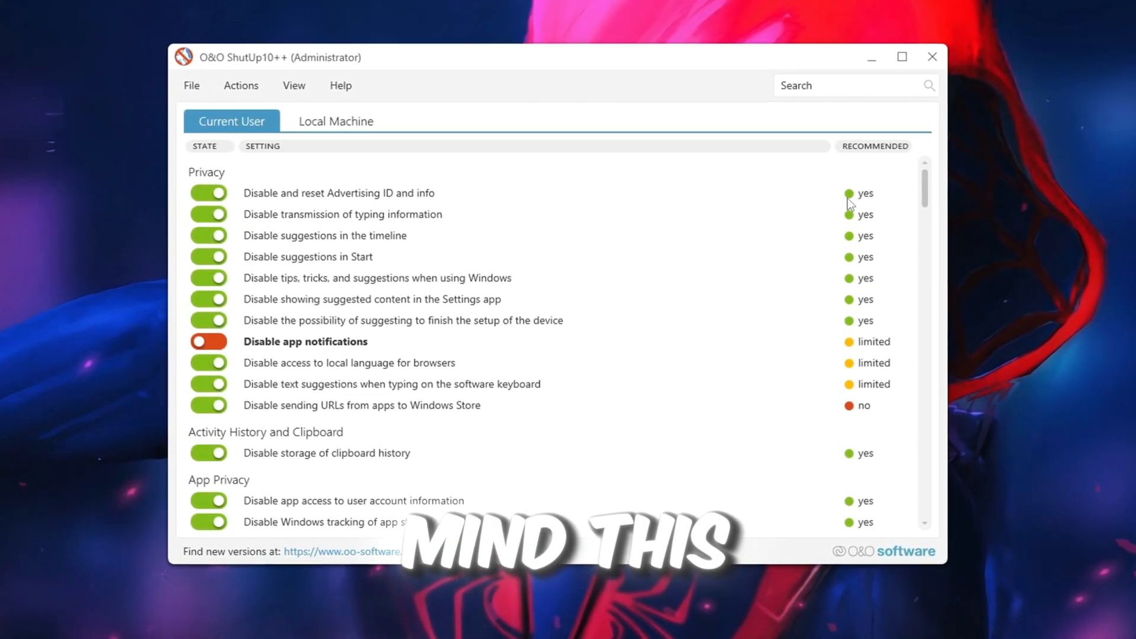
scroll("down", 3)
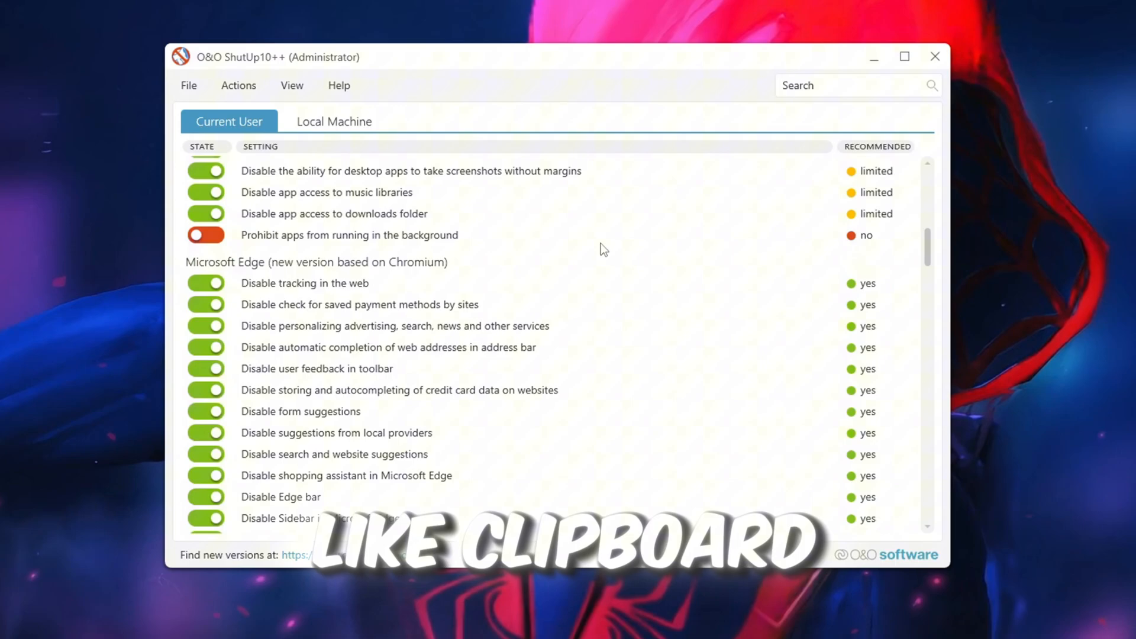
scroll("down", 3)
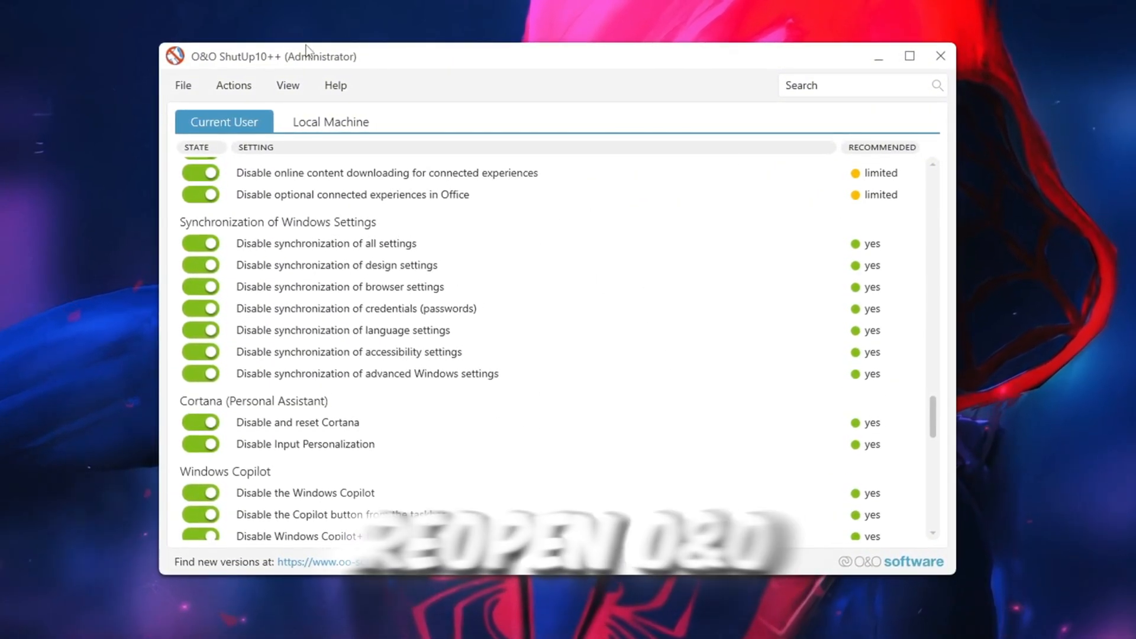
Review the settings list and close O&O ShutUp10++, returning to the tool folders
left_click(231, 85)
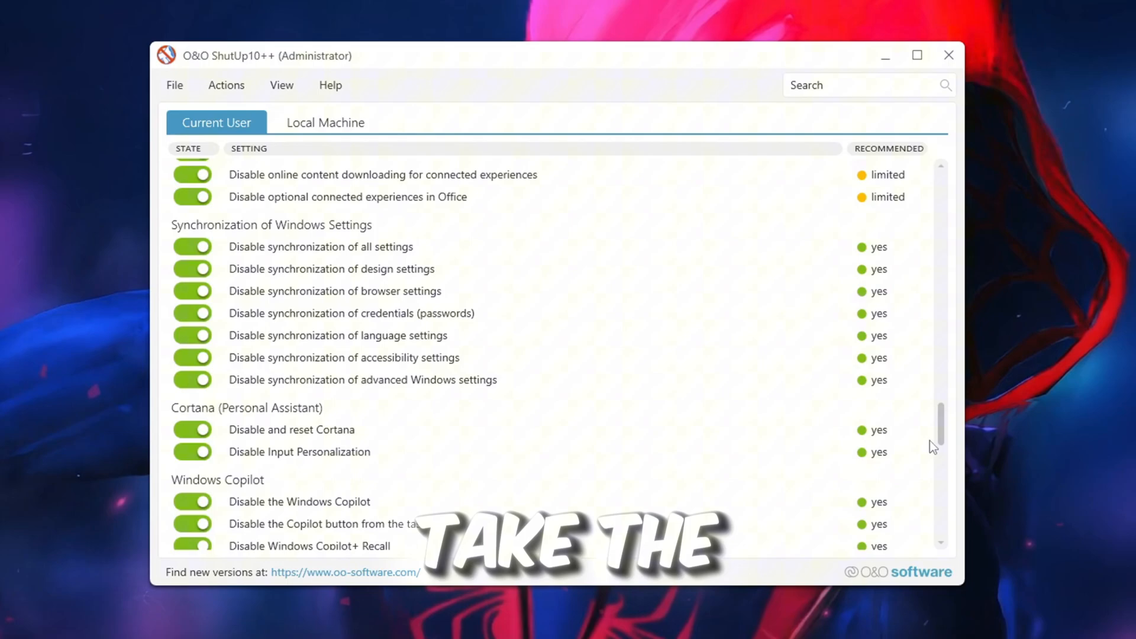
scroll("up", 3)
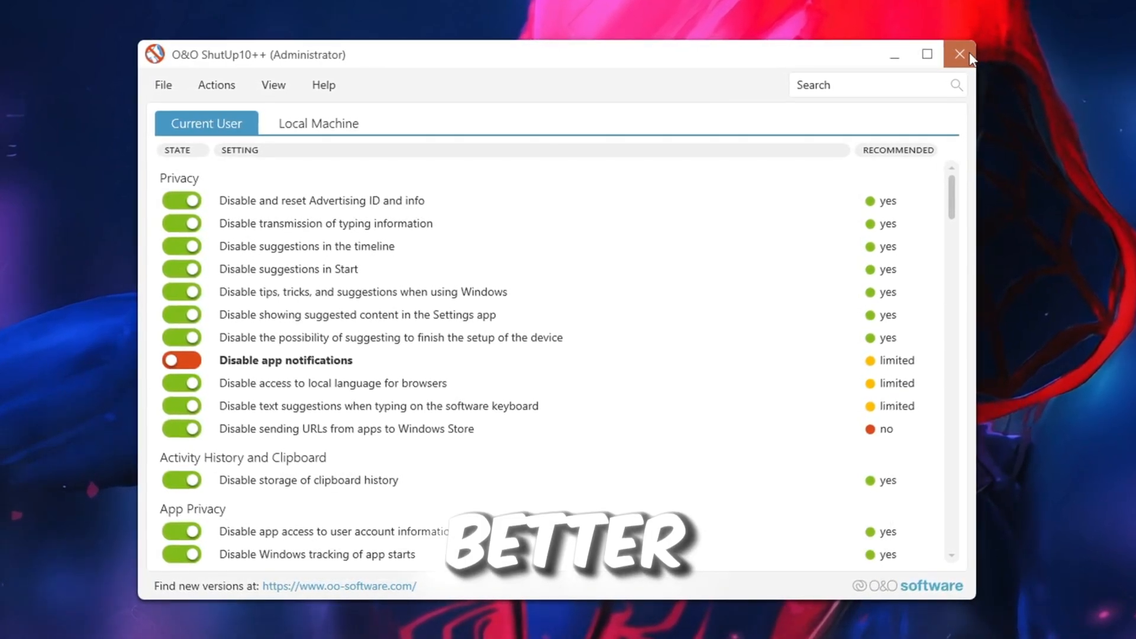
left_click(961, 54)
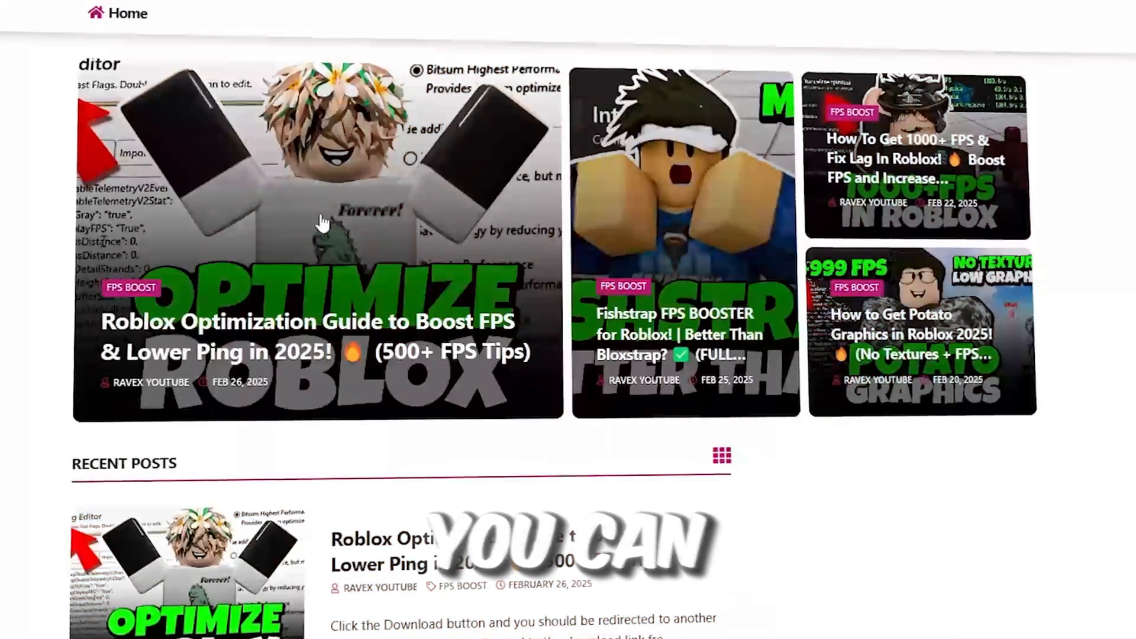
scroll("down", 3)
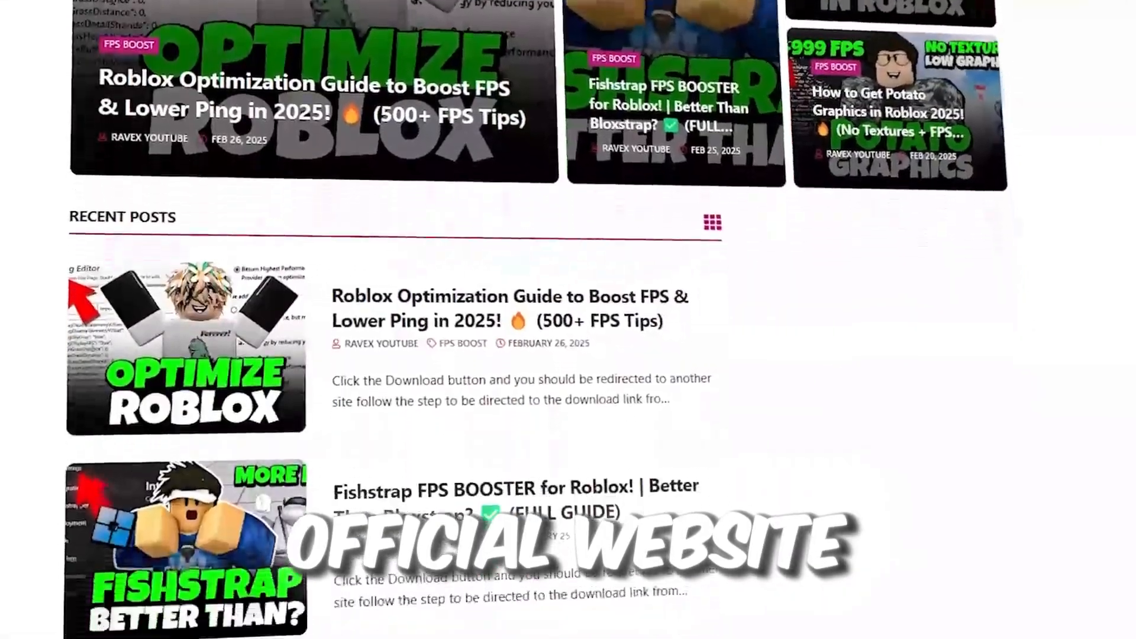
scroll("down", 3)
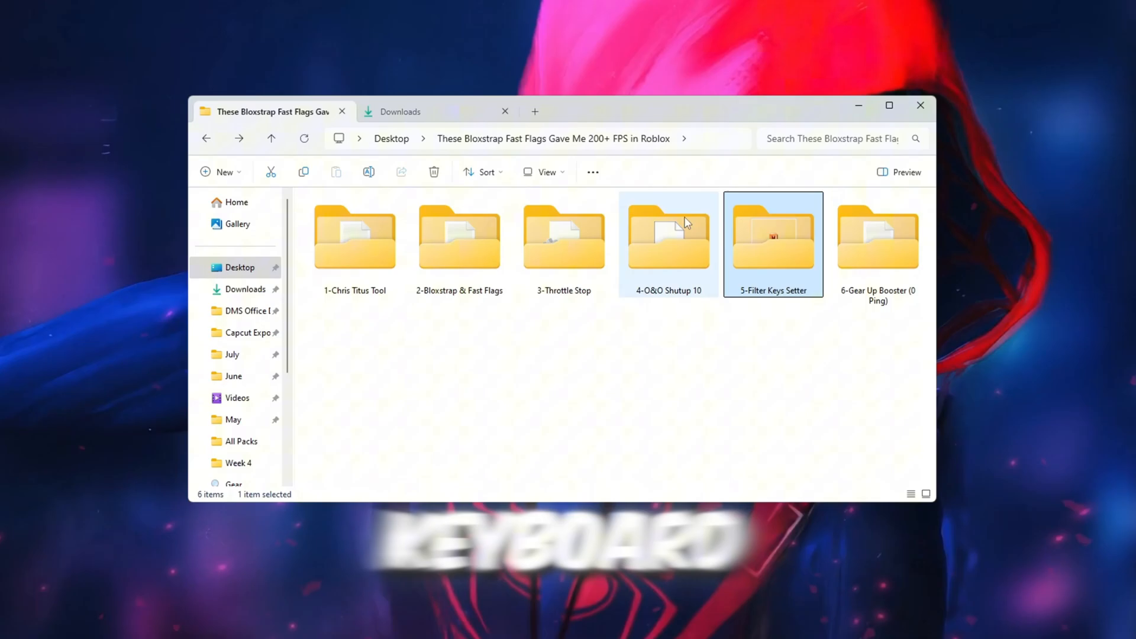
Run FilterKeysSetter.exe from the 5-Filter Keys Setter folder
double_click(773, 235)
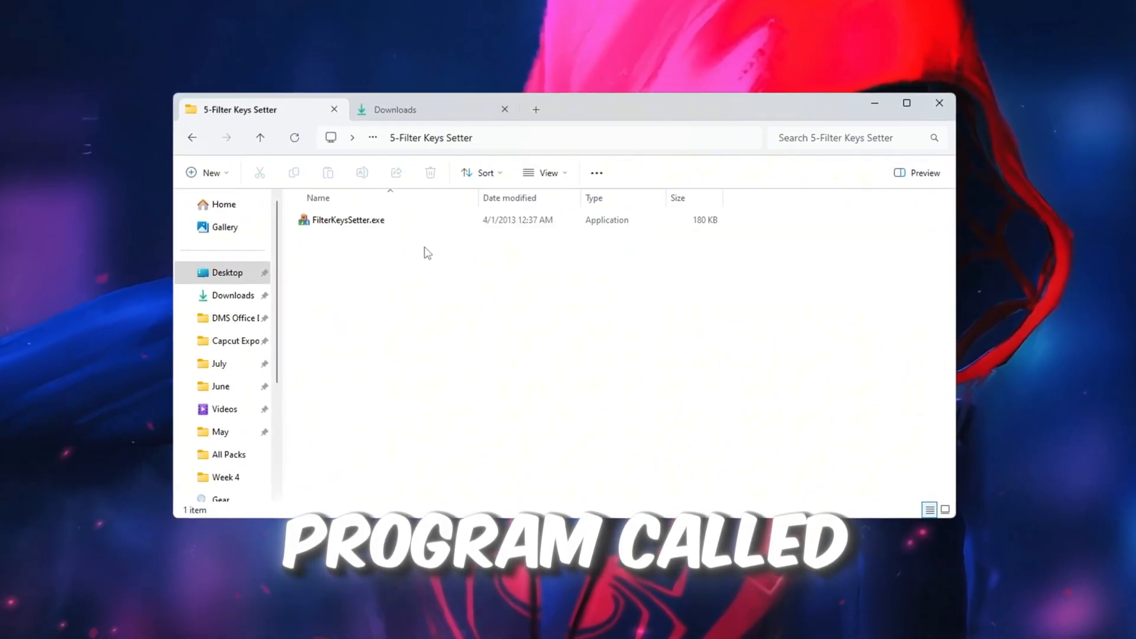
left_click(345, 220)
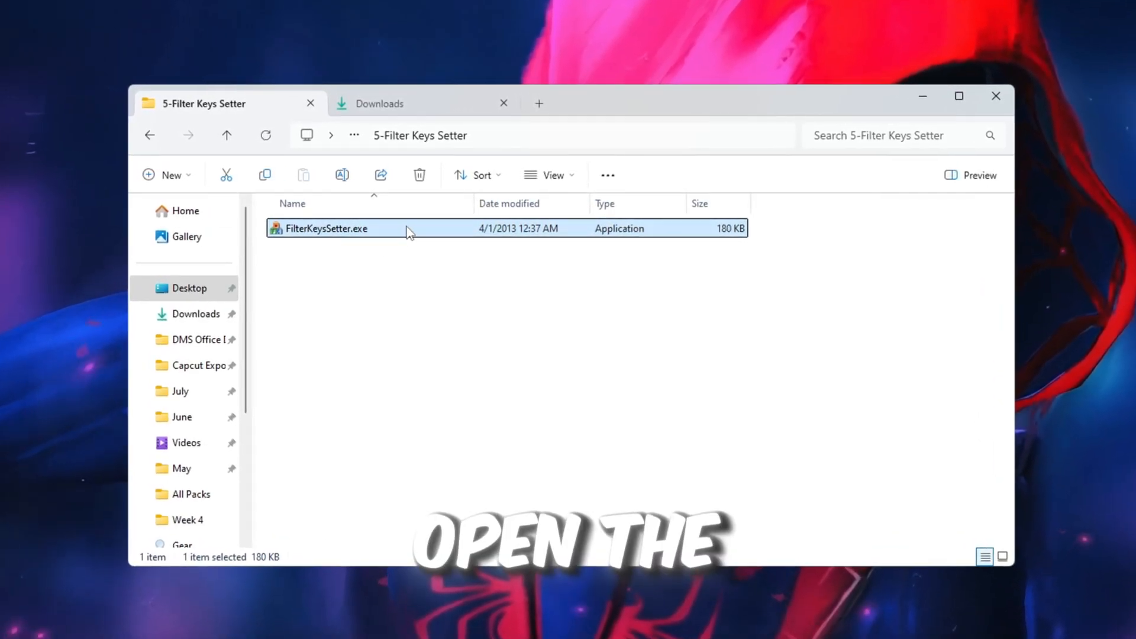
double_click(326, 229)
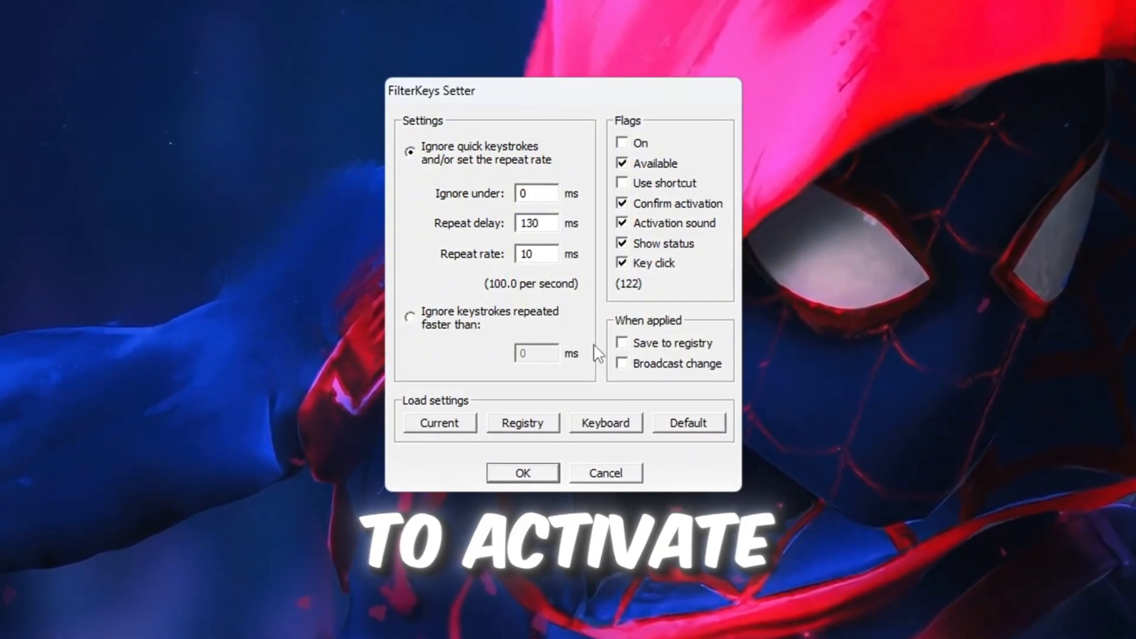
Apply FilterKeys with 0 ms ignore, 130 ms delay, 10 ms rate, then launch System Configuration from search
left_click(621, 343)
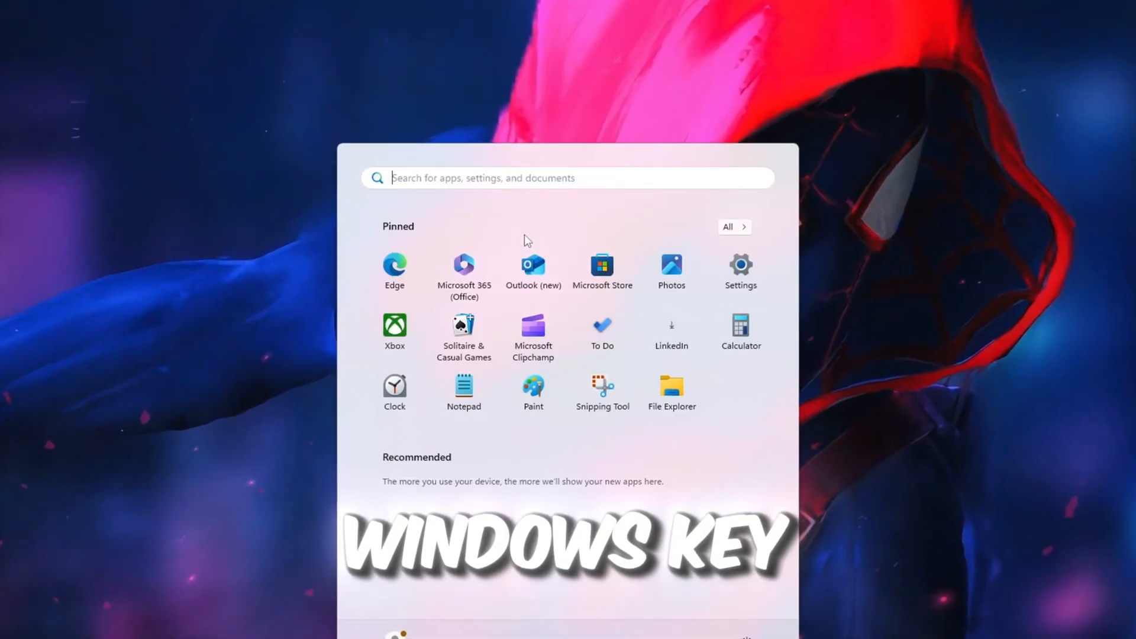
type("system Configuration")
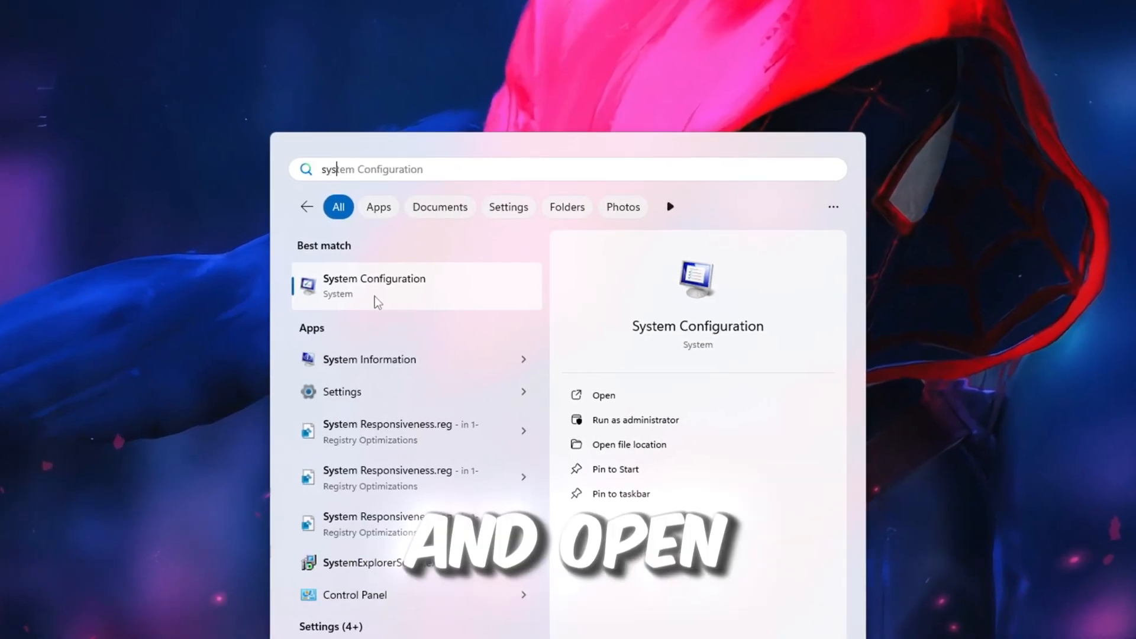
left_click(602, 395)
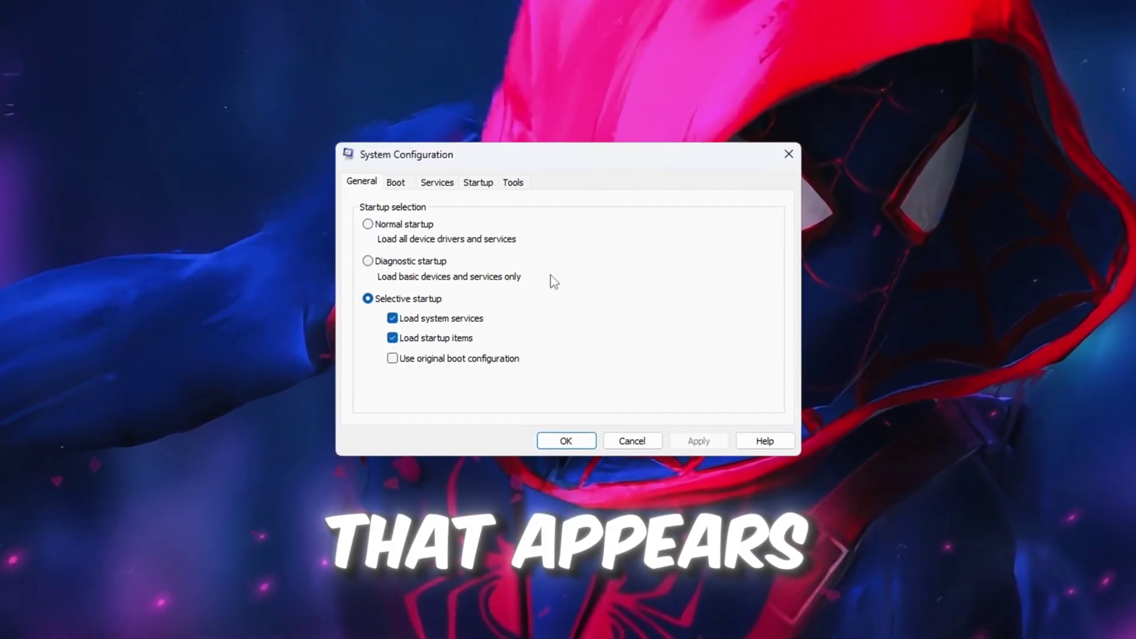
Set boot advanced options to 16 processors, confirm, and close System Configuration
left_click(396, 182)
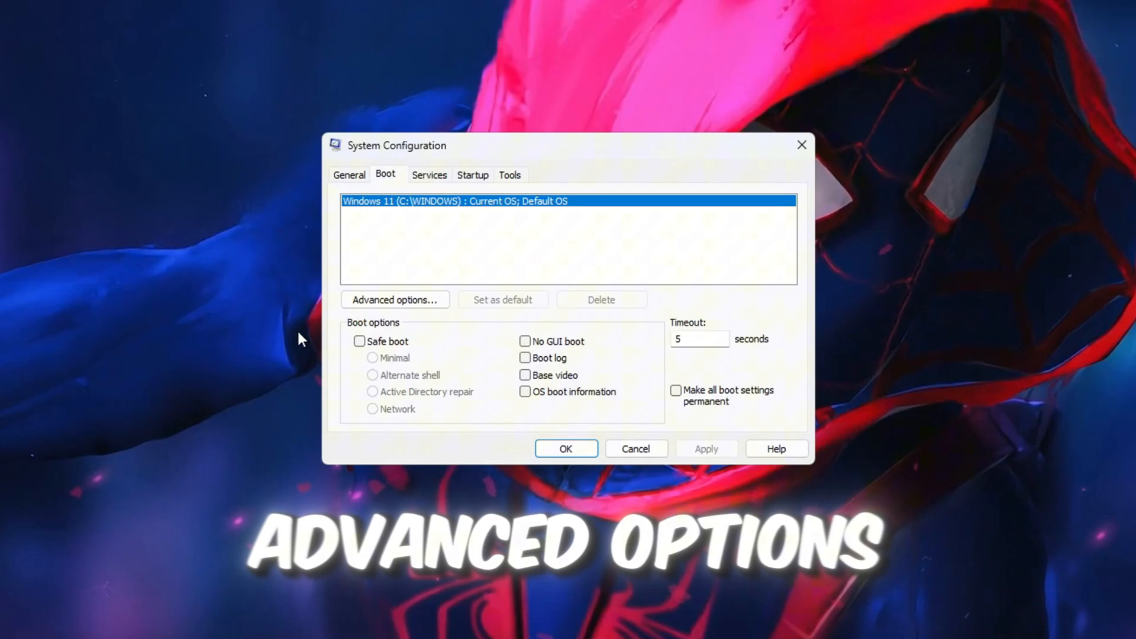
left_click(395, 300)
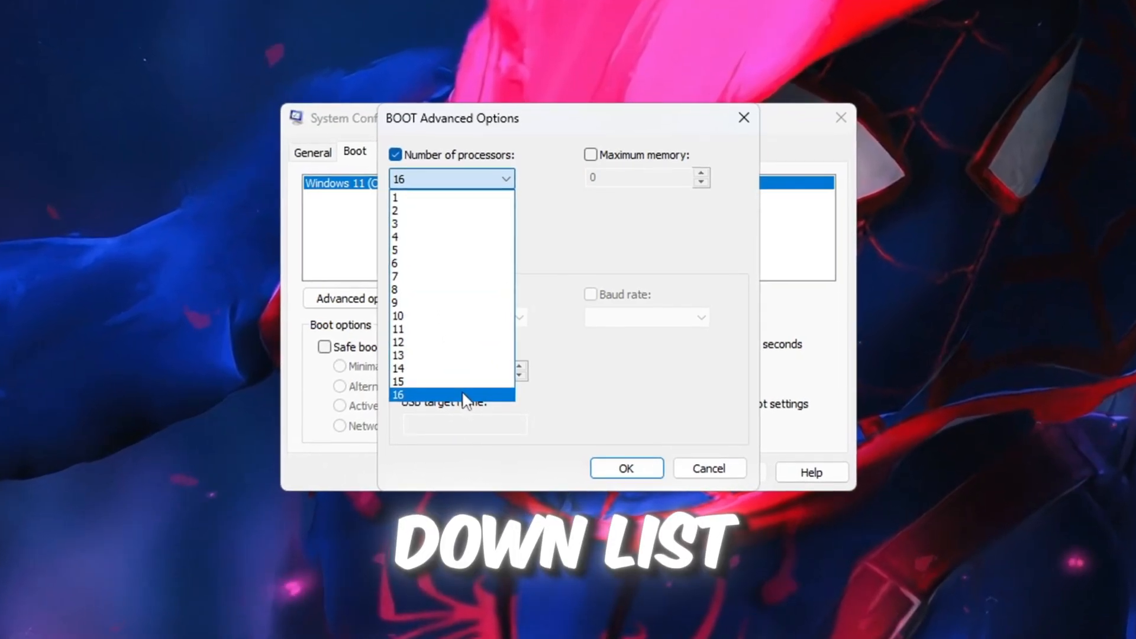
left_click(398, 394)
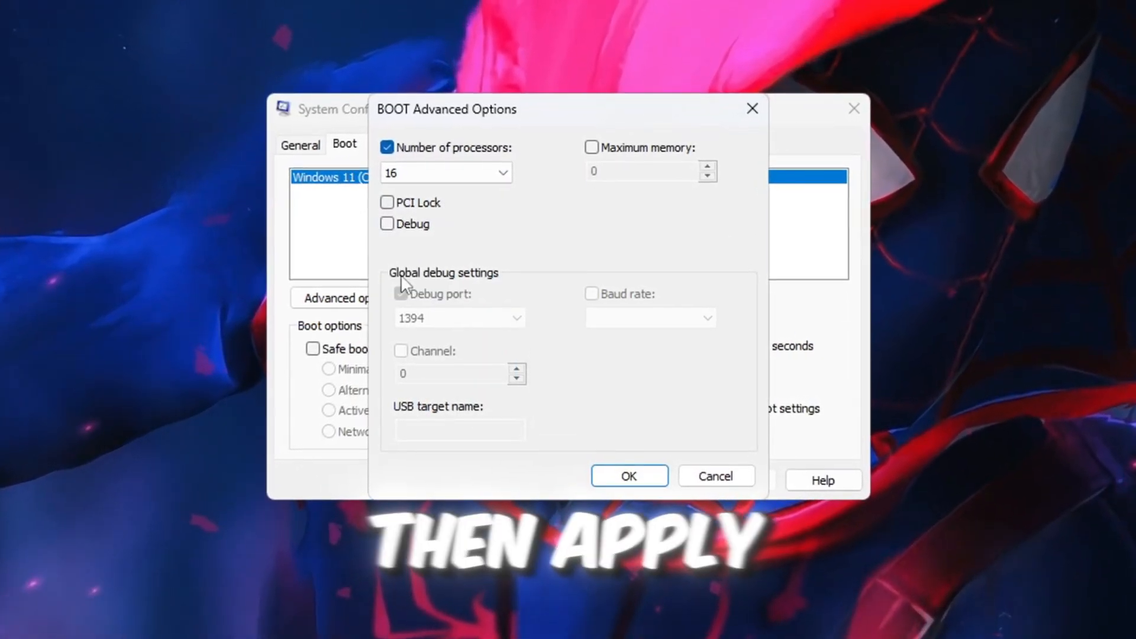
left_click(627, 476)
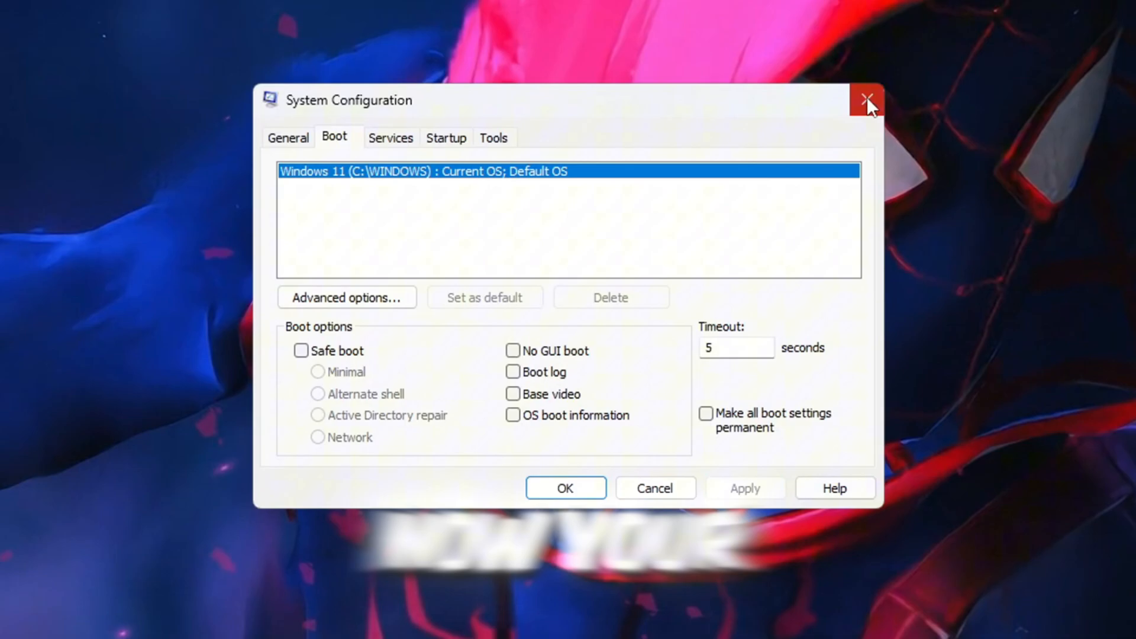
mouse_move(881, 98)
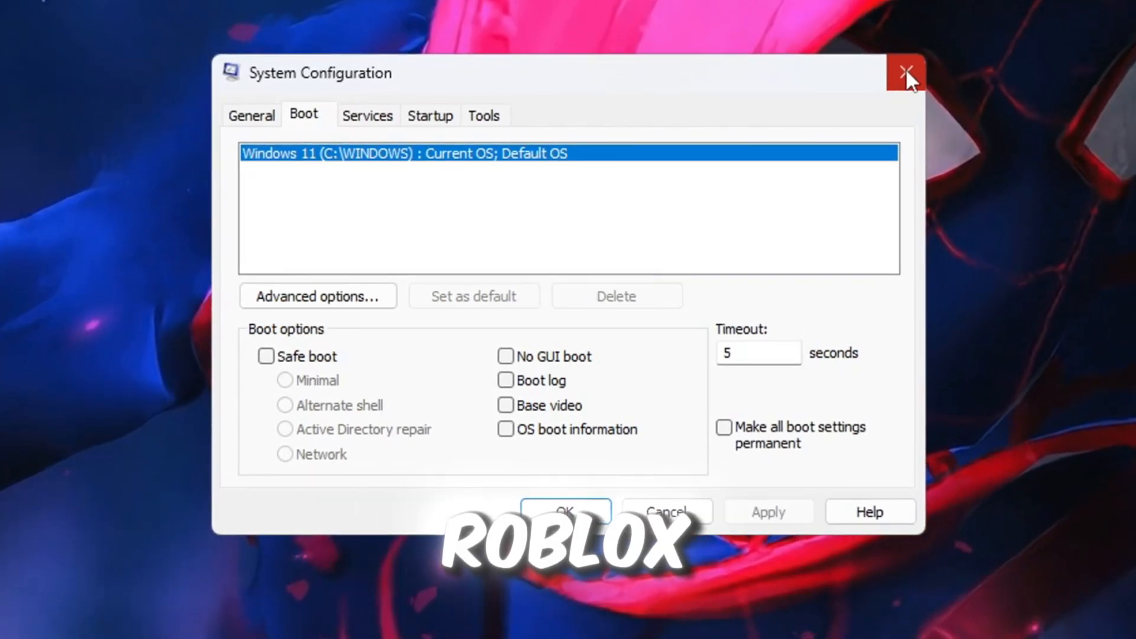
left_click(904, 73)
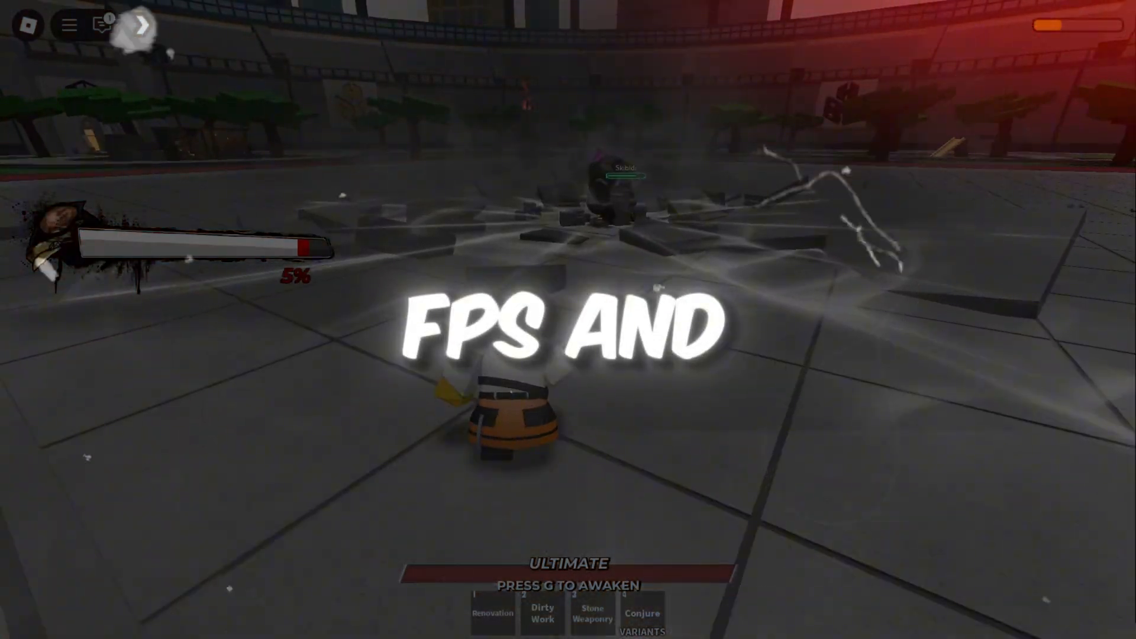